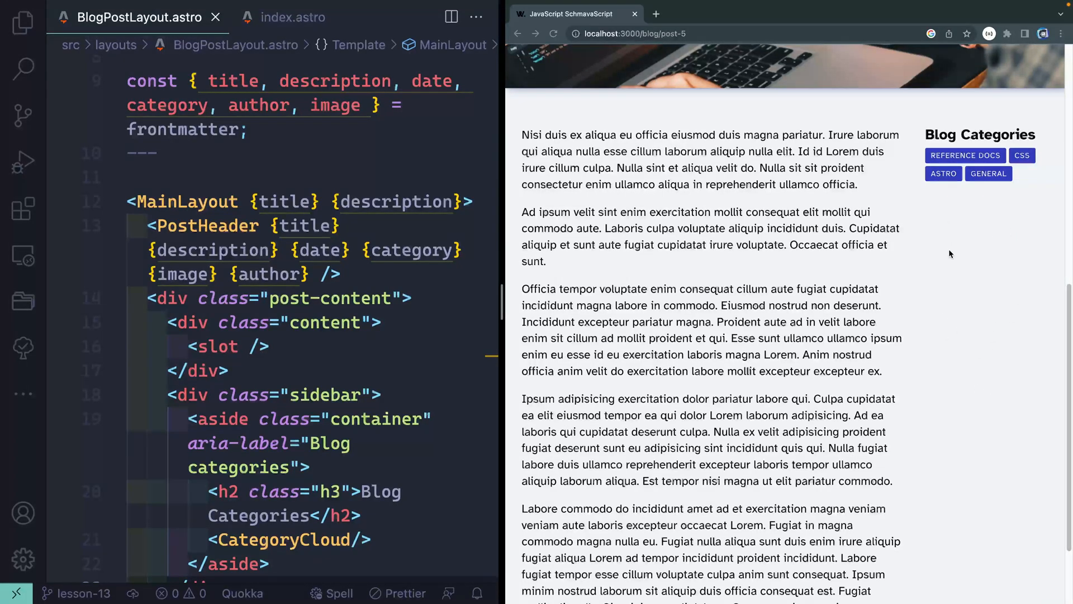
# - Copy the Astro.glob and formatBlogPosts code from index.astro and add the utils import
pyautogui.scroll(3)
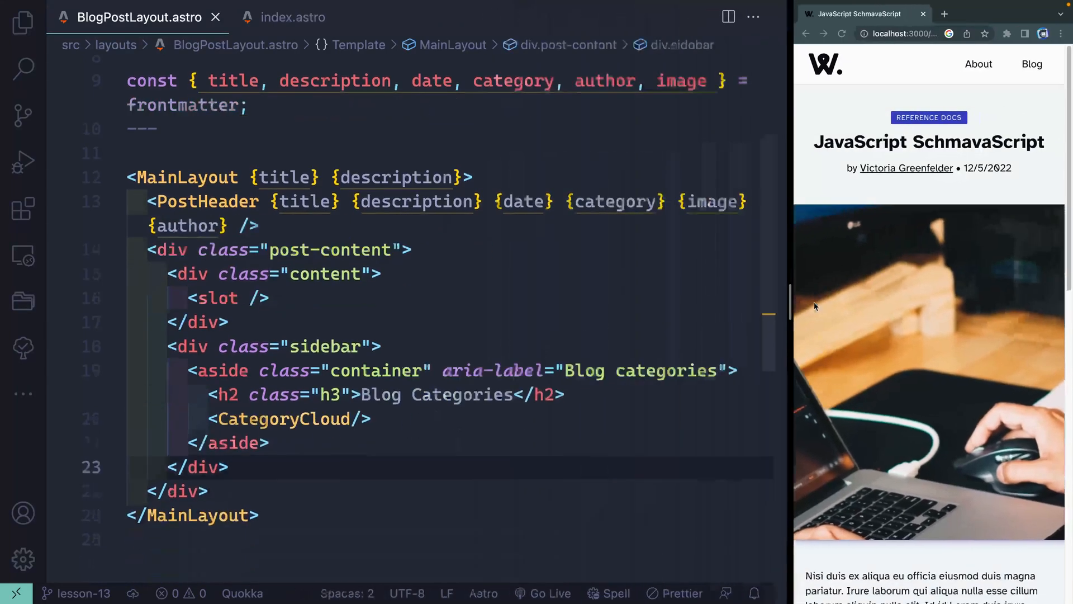
pyautogui.scroll(-3)
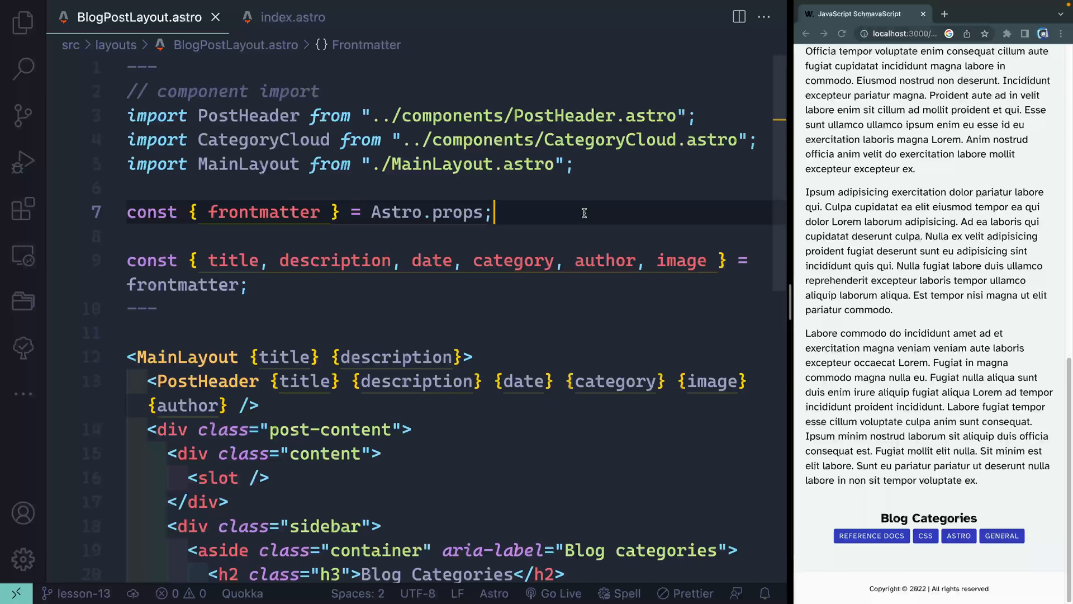
pyautogui.click(293, 18)
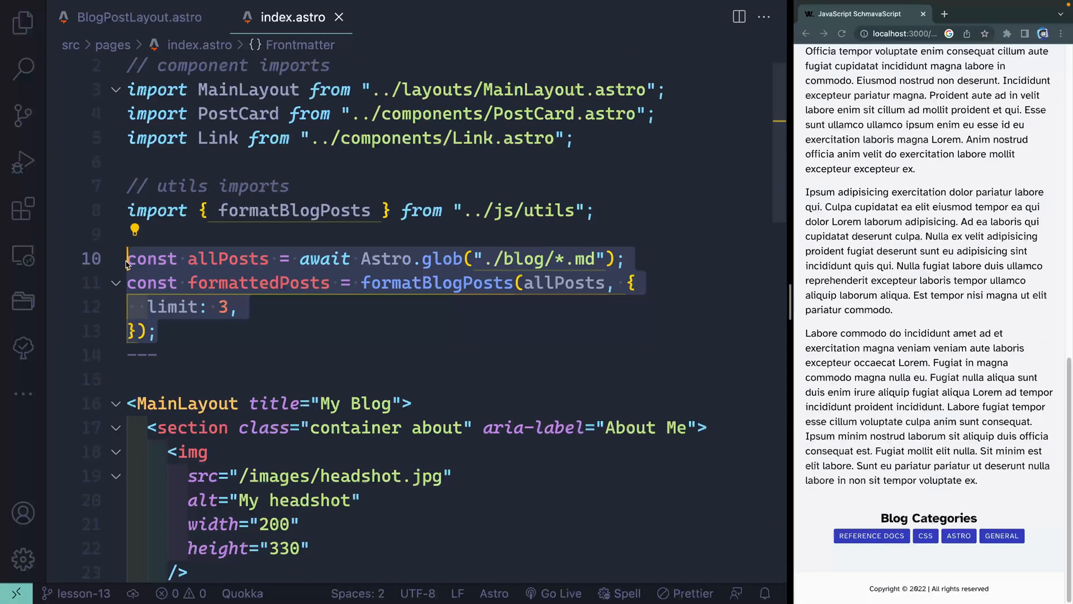
pyautogui.click(140, 17)
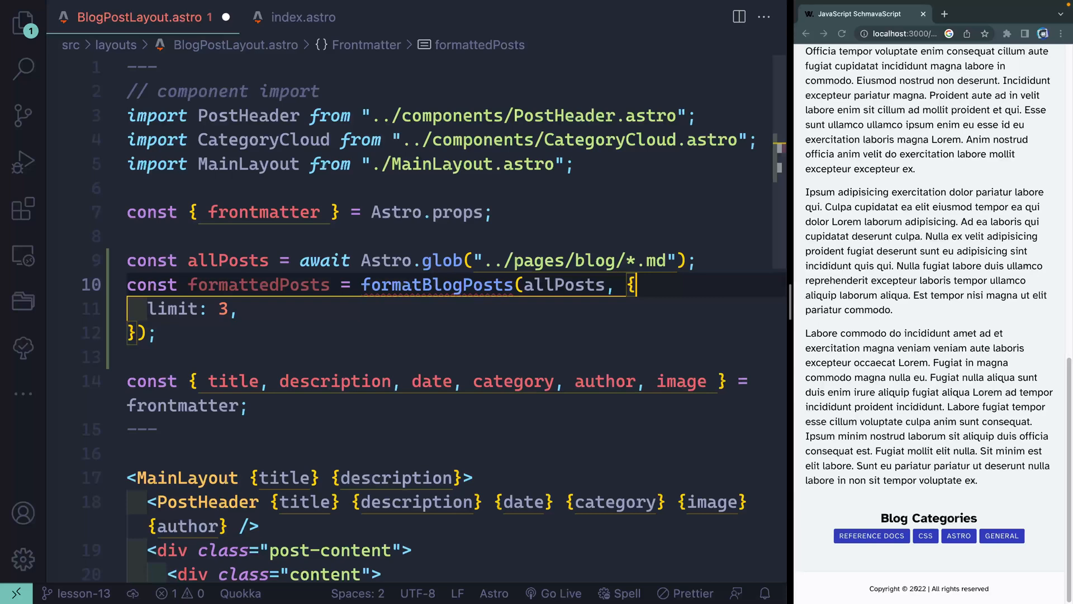
pyautogui.click(422, 284)
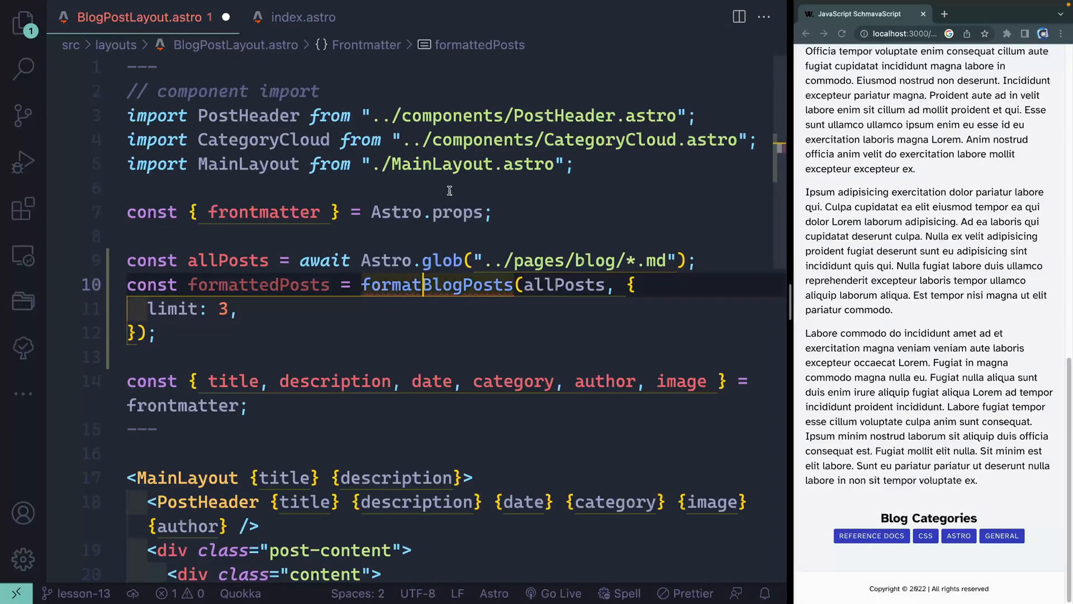
pyautogui.write('// util imports')
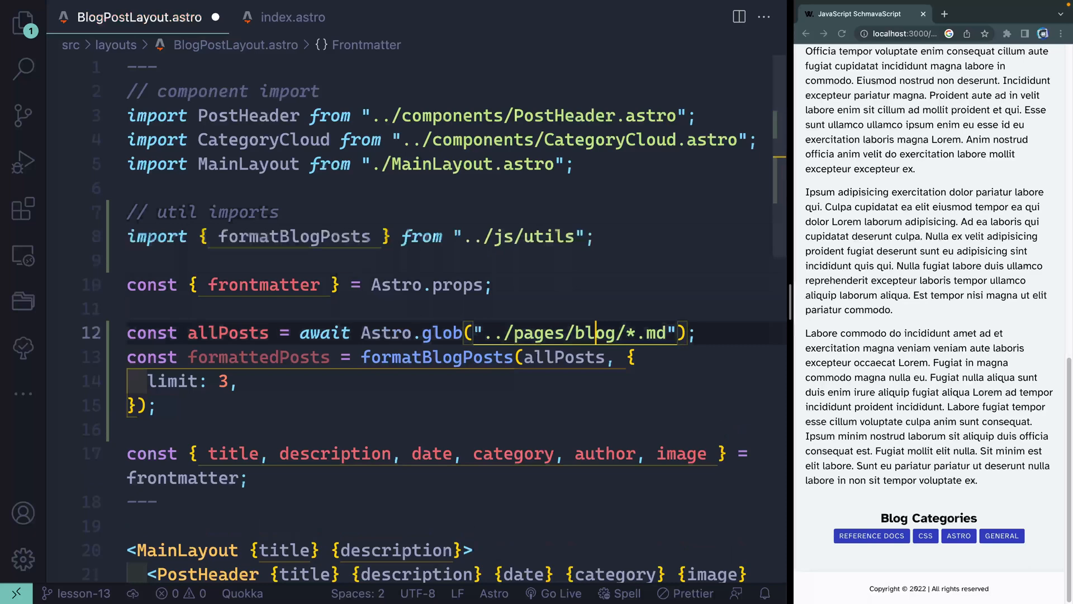
# - Add a relatedPosts filter keeping formatted posts whose frontmatter category matches
pyautogui.click(156, 406)
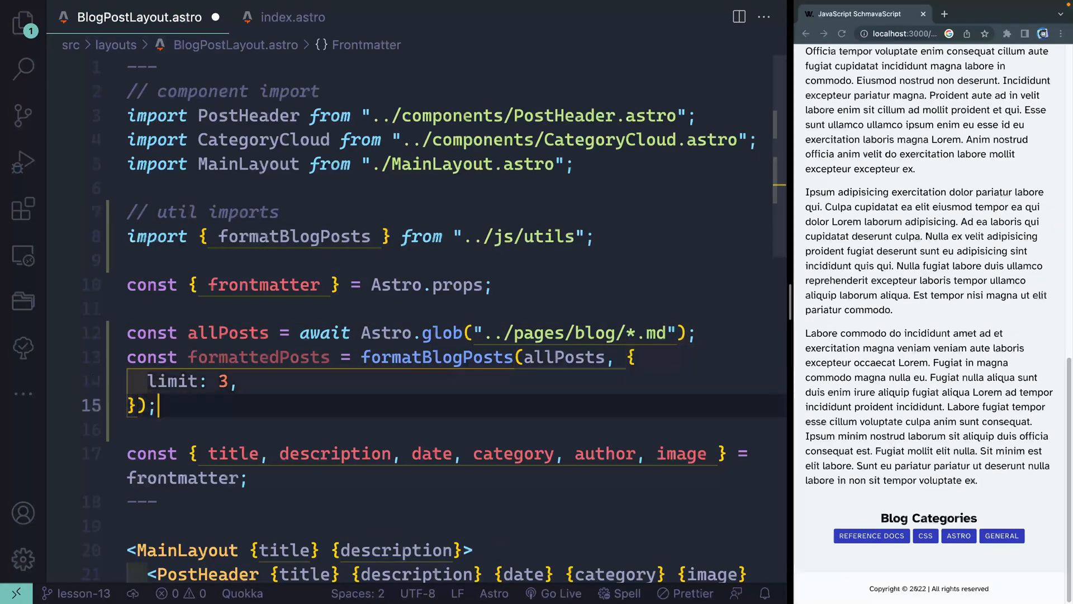
pyautogui.write('const r')
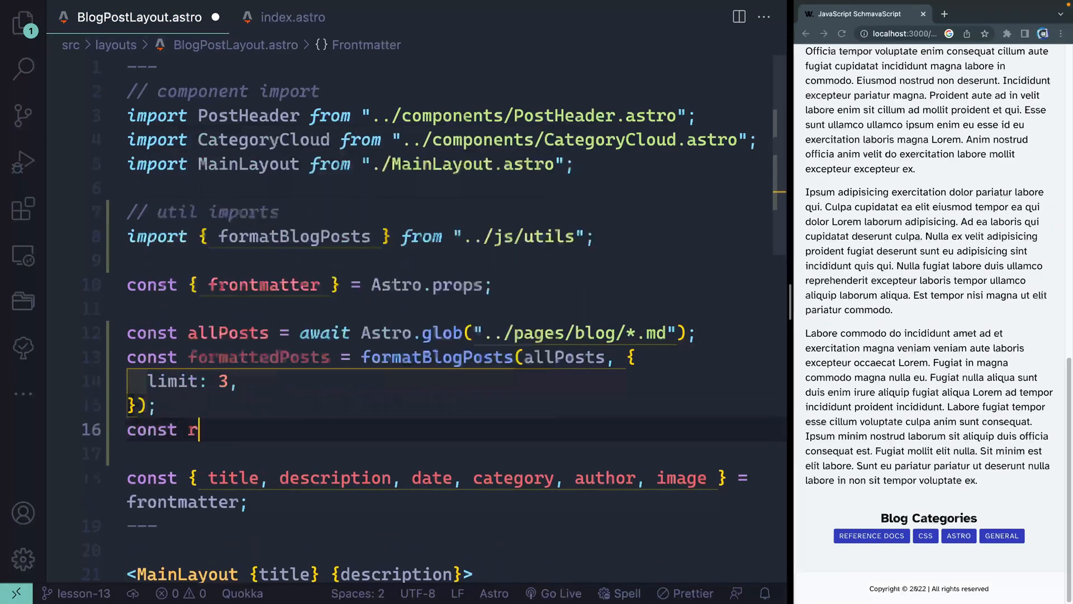
pyautogui.write('elatedPosts')
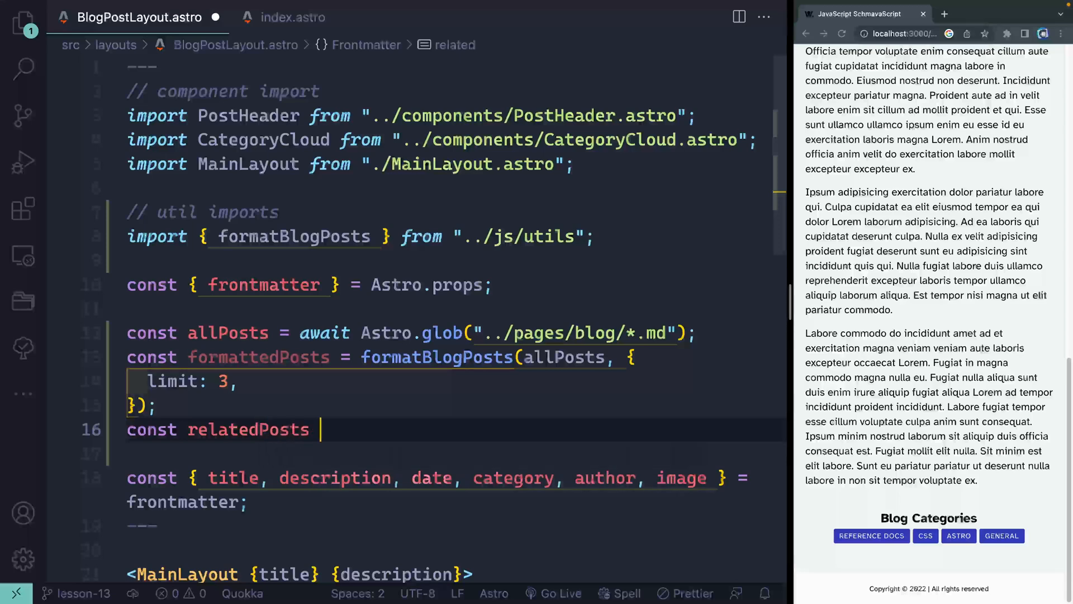
pyautogui.write('=')
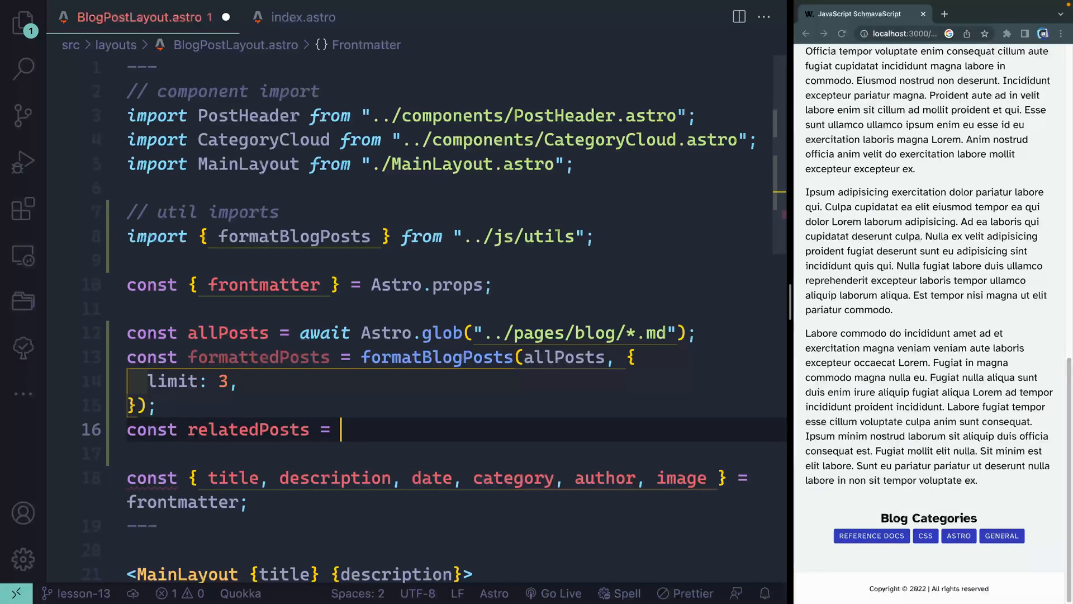
pyautogui.write('formattedPosts.filter((post) =>')
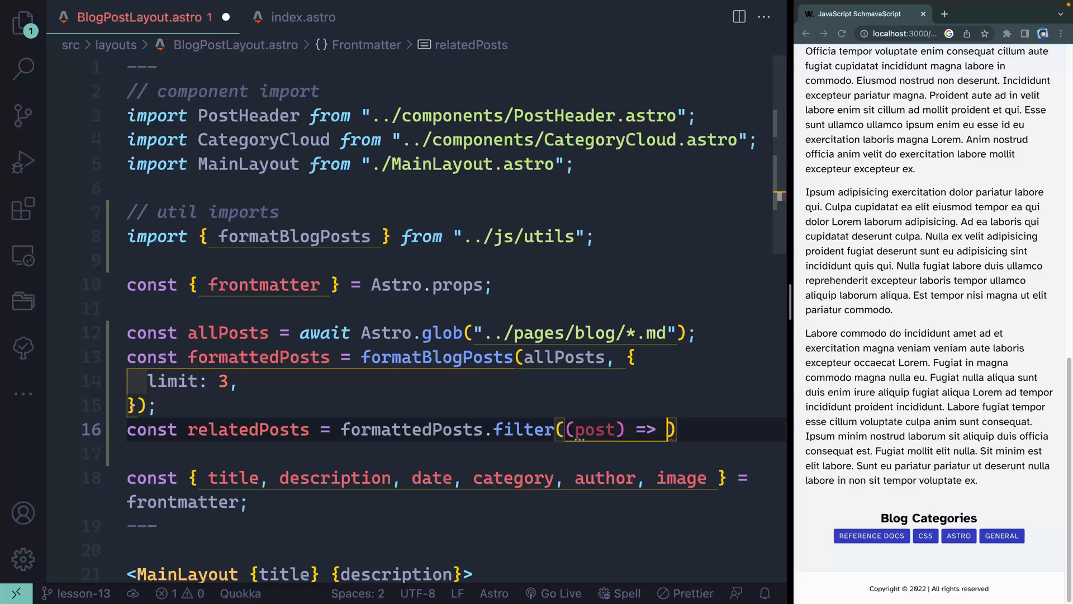
pyautogui.write('post.frontmatter.category === category')
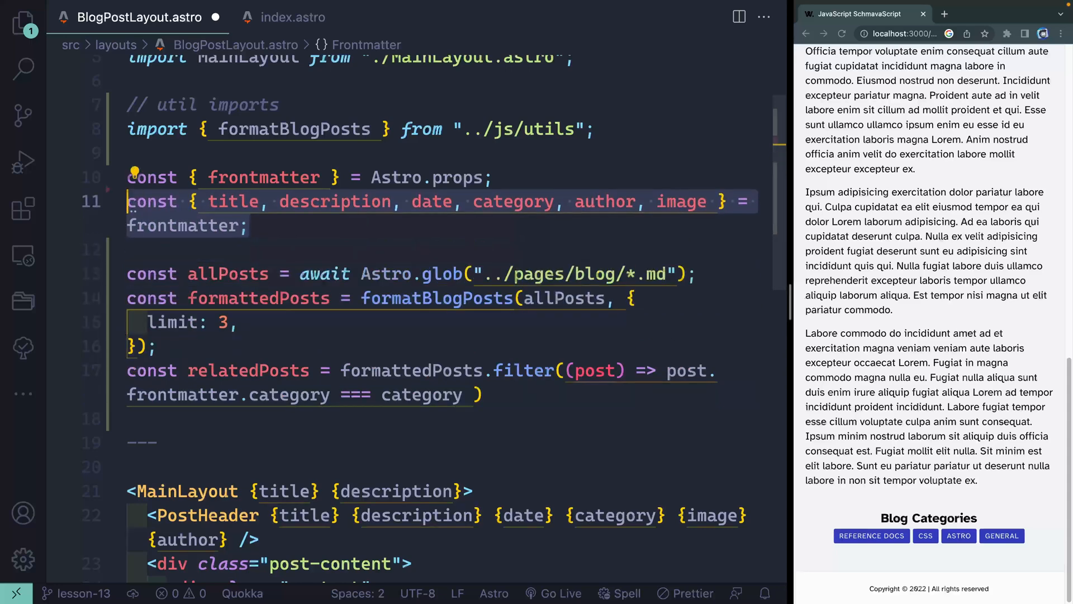
# - Extend the filter with && post.frontmatter.title !== title to exclude the current post
pyautogui.click(422, 394)
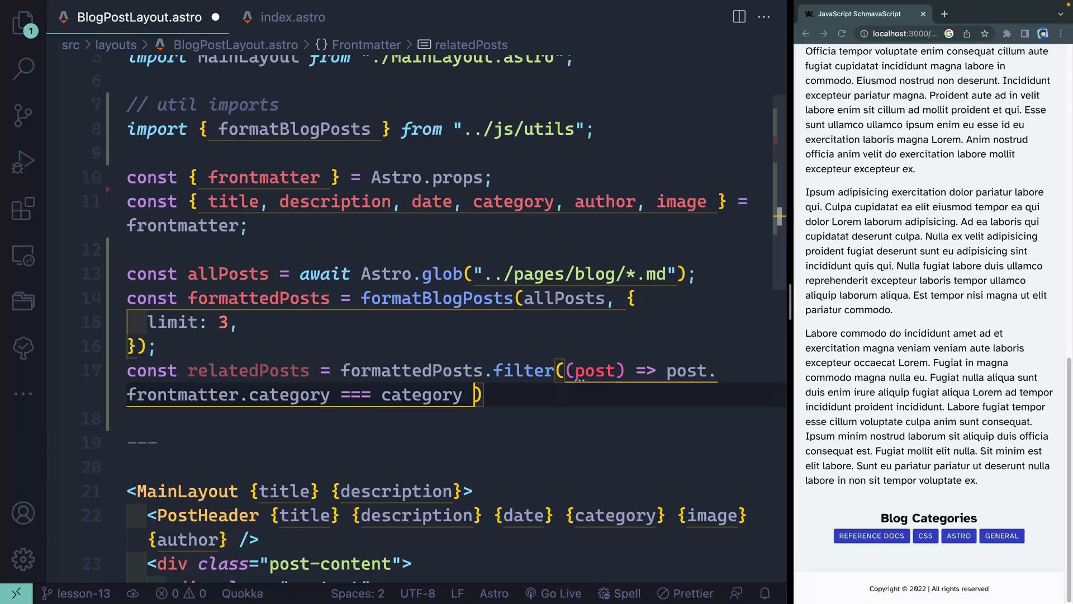
pyautogui.write('&&')
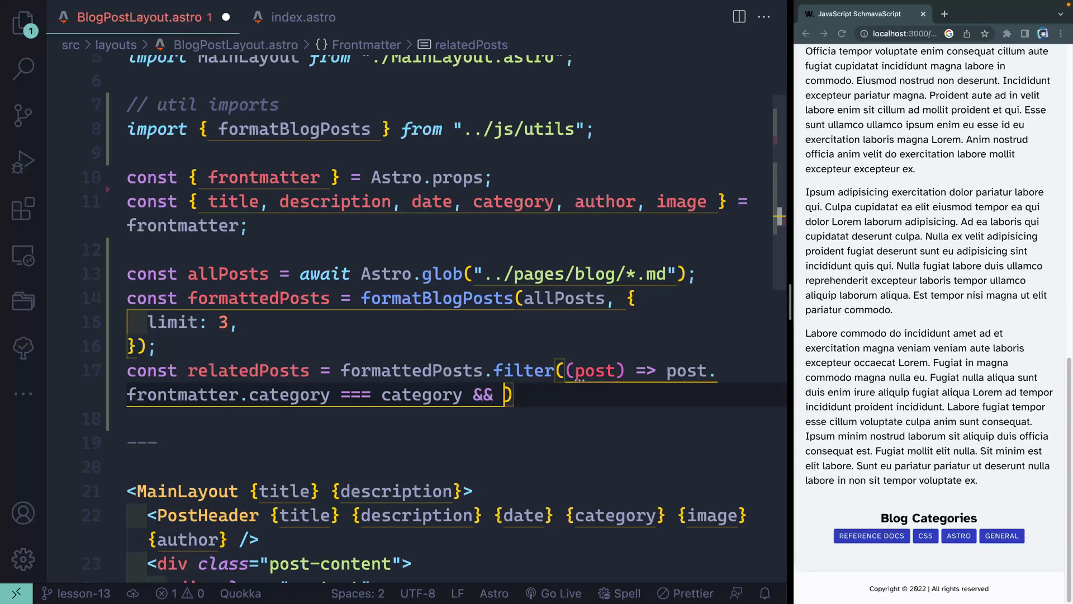
pyautogui.write('post.frontmatter.')
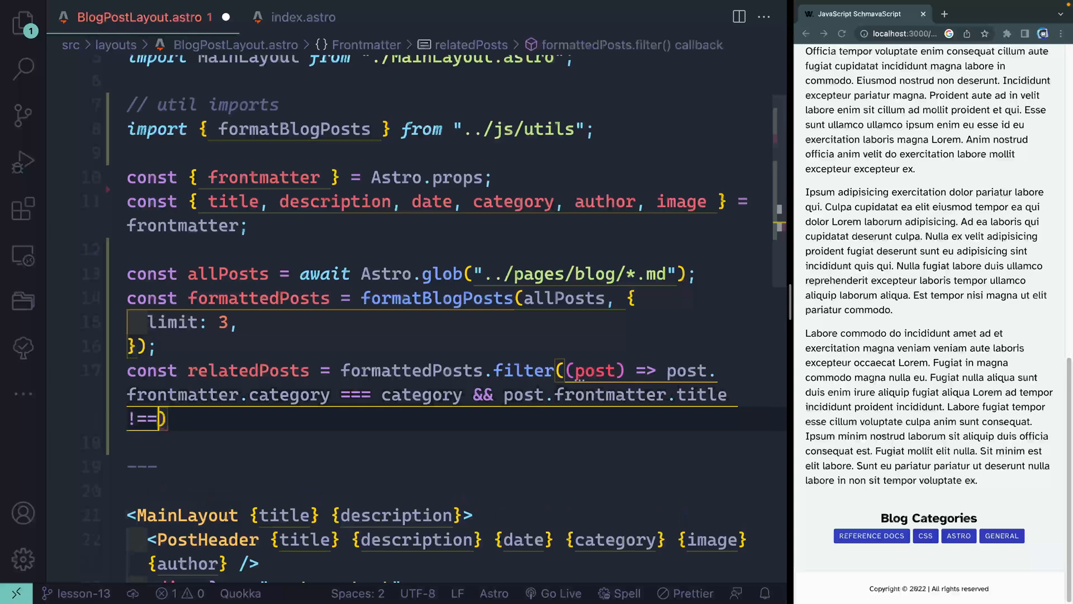
pyautogui.write('title')
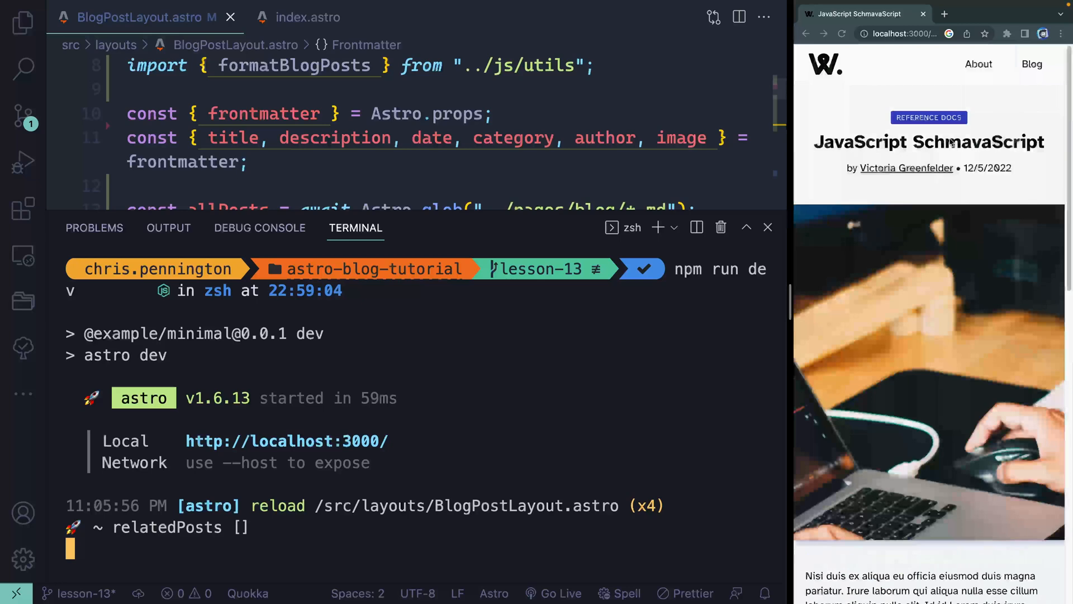
# - Check the Reference Docs category page in the preview, then return to the blog post
pyautogui.click(927, 117)
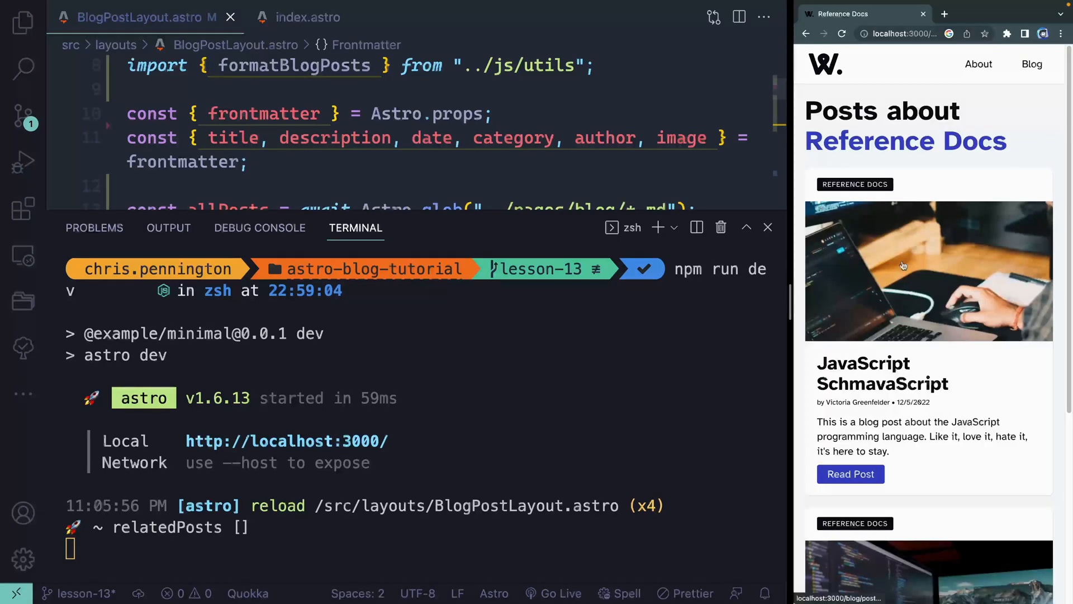
pyautogui.click(850, 473)
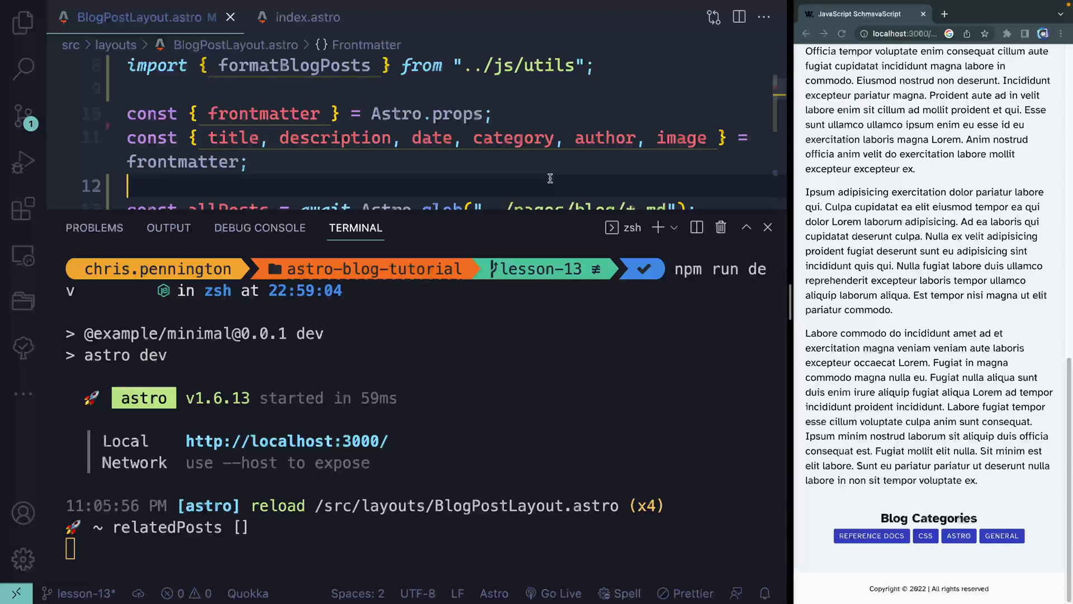
pyautogui.click(767, 227)
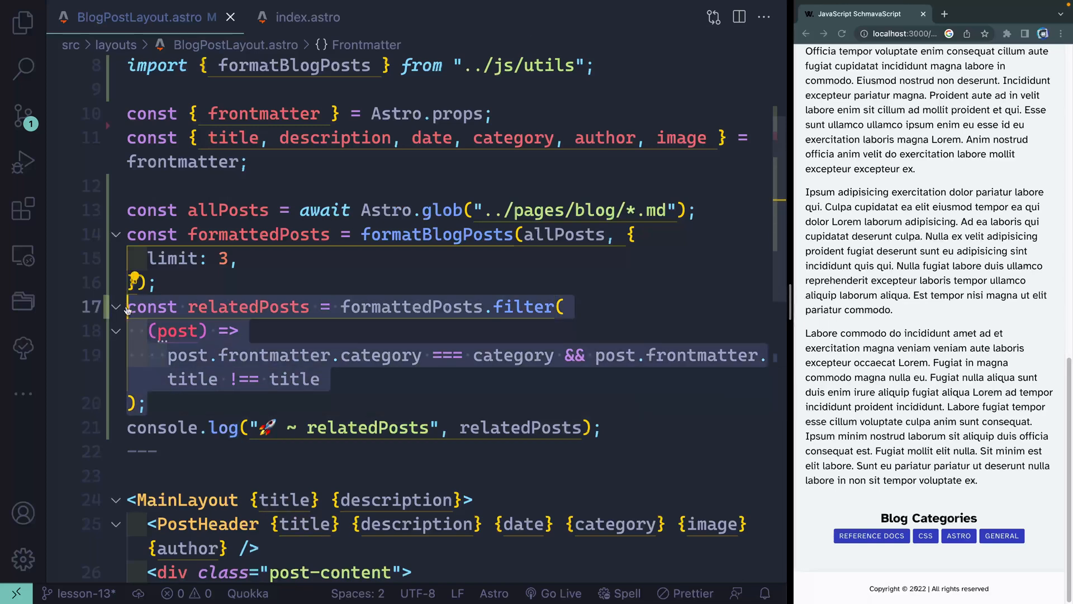
# - Comment out the relatedPosts filter and log formattedPosts instead
pyautogui.press('cmd+/')
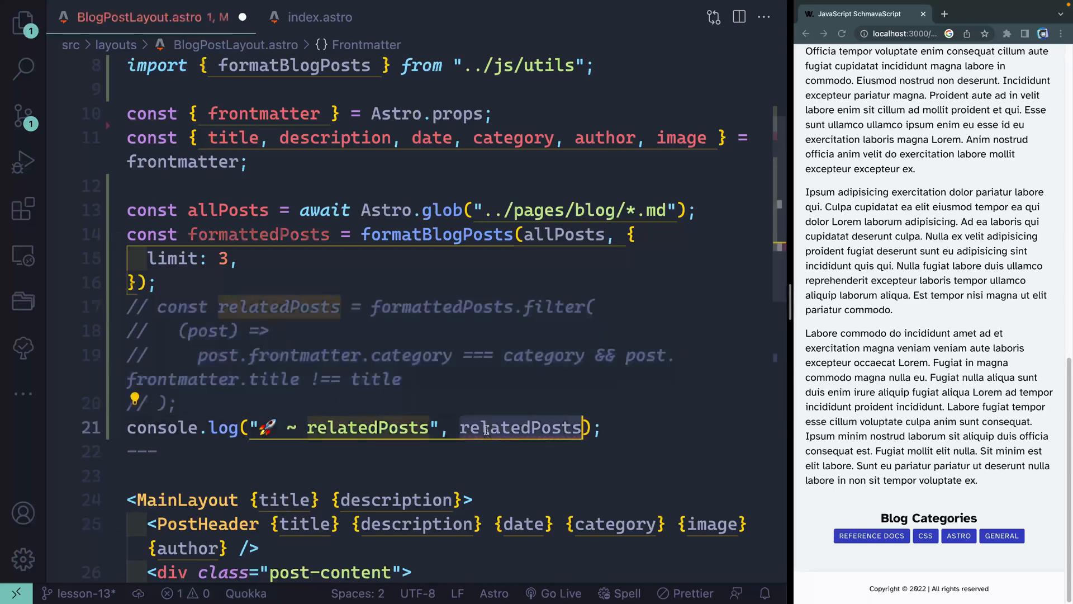
pyautogui.write('formattedPosts')
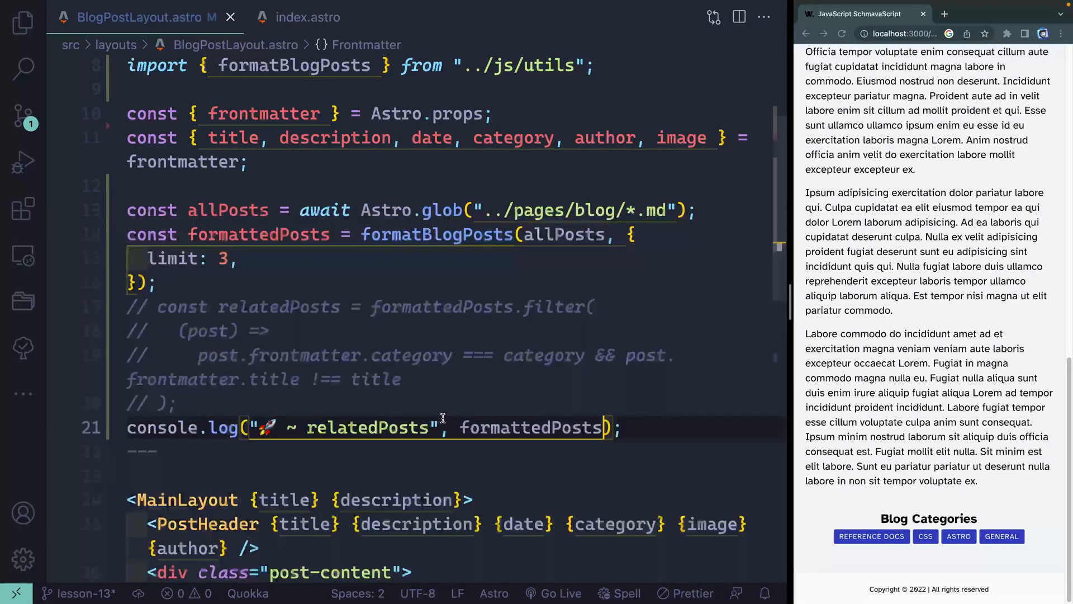
pyautogui.press('Backspace')
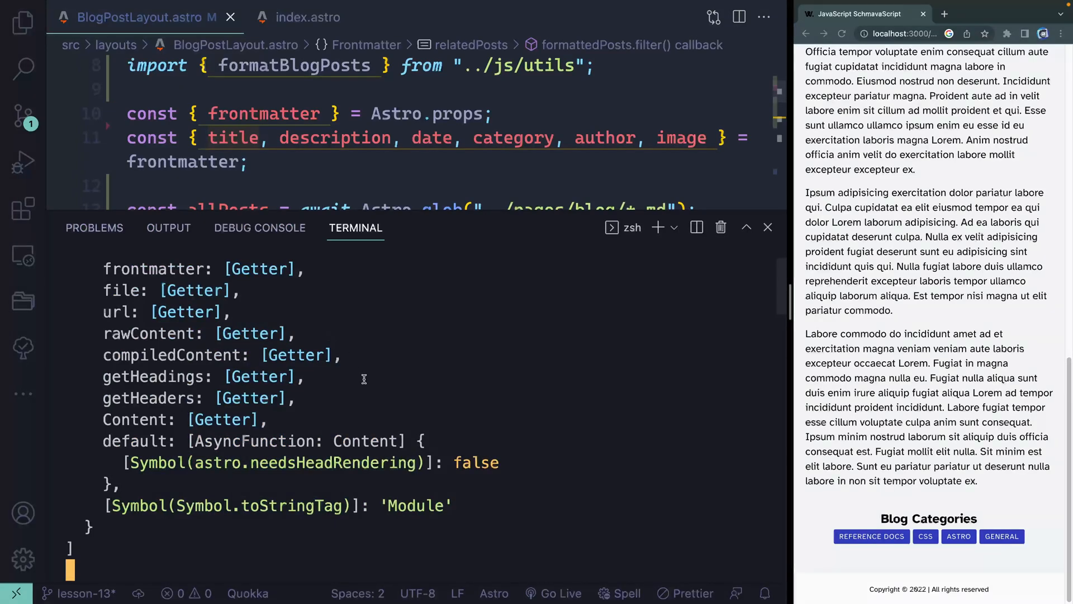
pyautogui.click(768, 228)
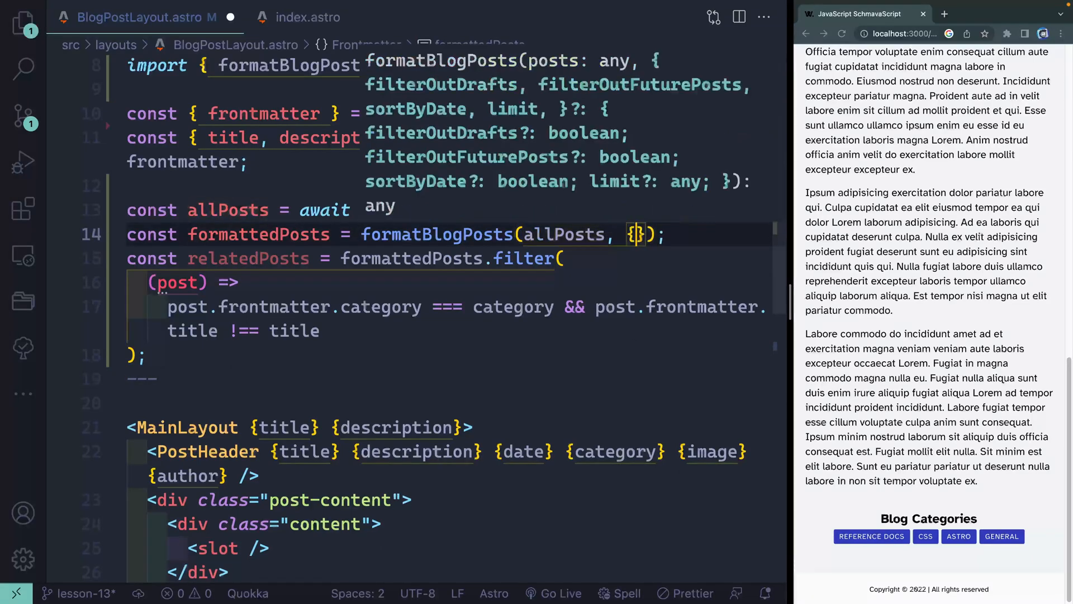
# - Pass sortByDate: false to formatBlogPosts and chain .slice(0, 3) onto relatedPosts
pyautogui.write('sortByDate:')
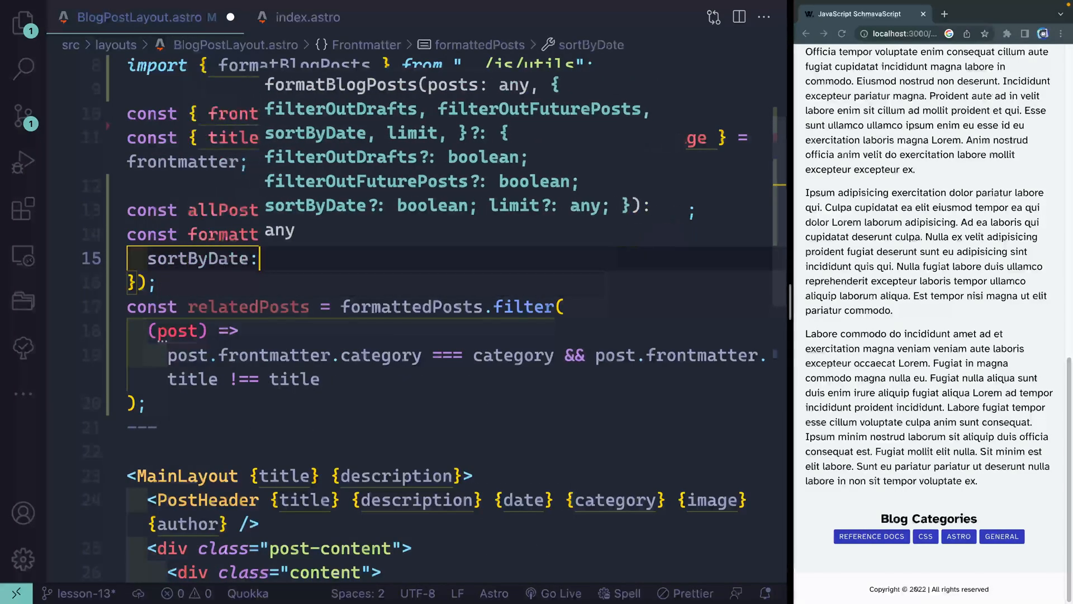
pyautogui.write('false,')
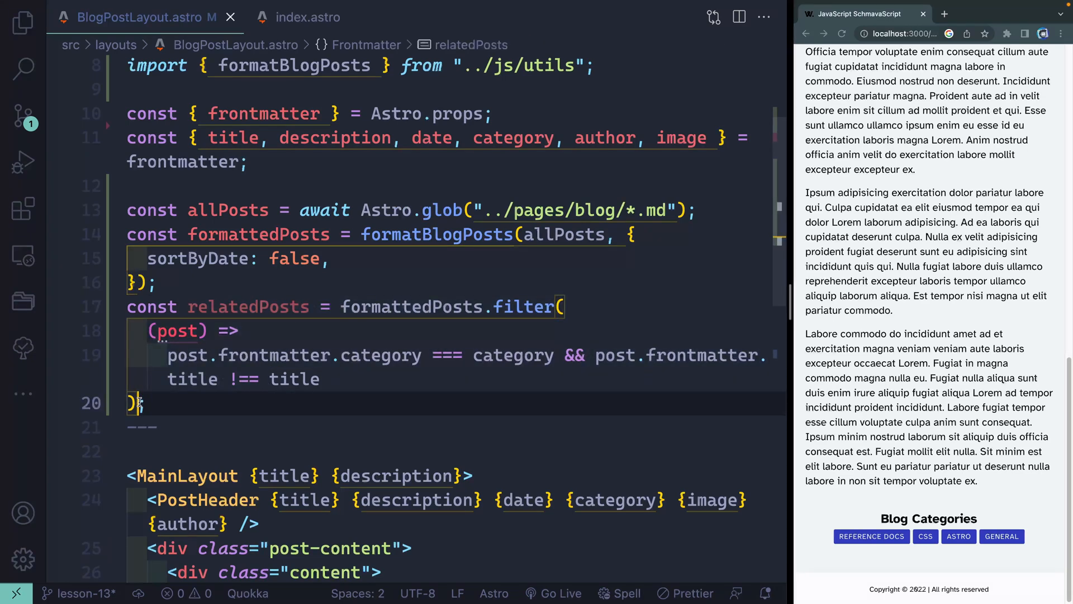
pyautogui.write('.slice(0, 3')
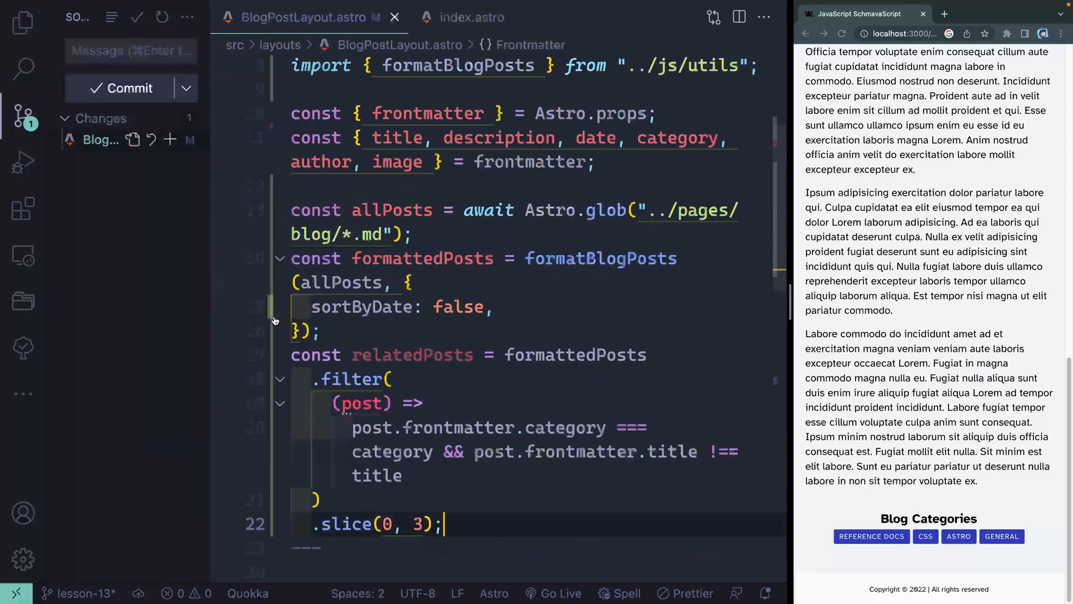
pyautogui.click(22, 24)
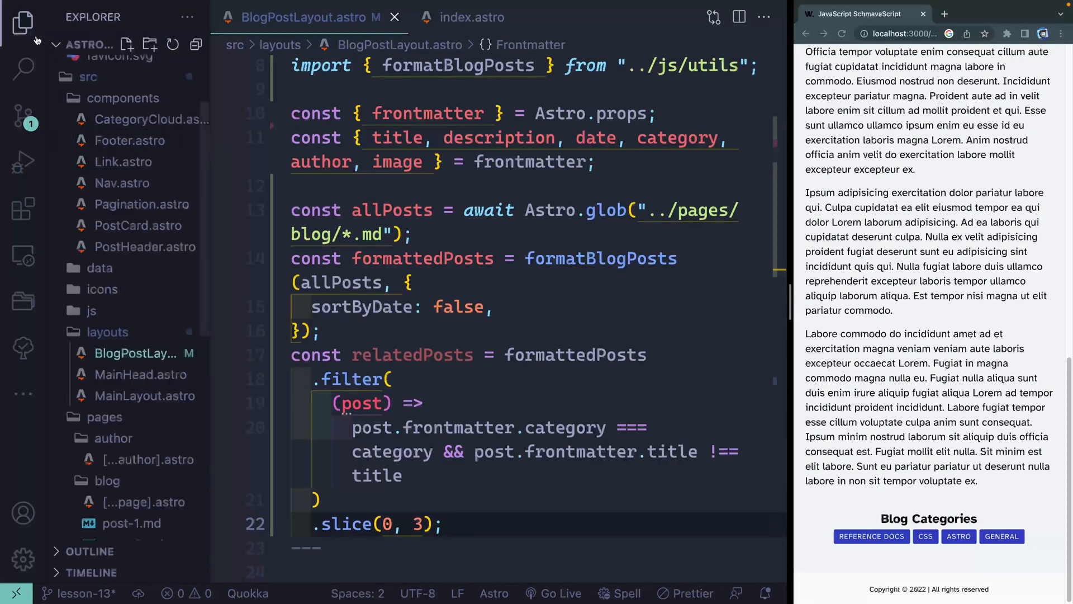
# - Create components/RelatedPosts.astro importing { slugify, formatDate } from "../js/utils"
pyautogui.click(127, 45)
pyautogui.write('im')
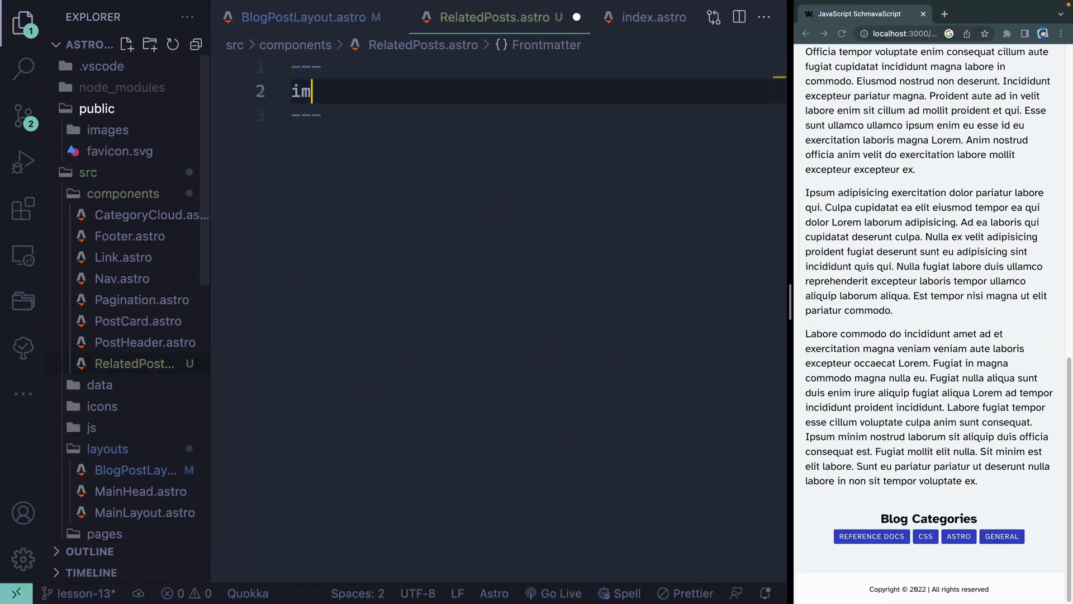
pyautogui.write('port { slugi')
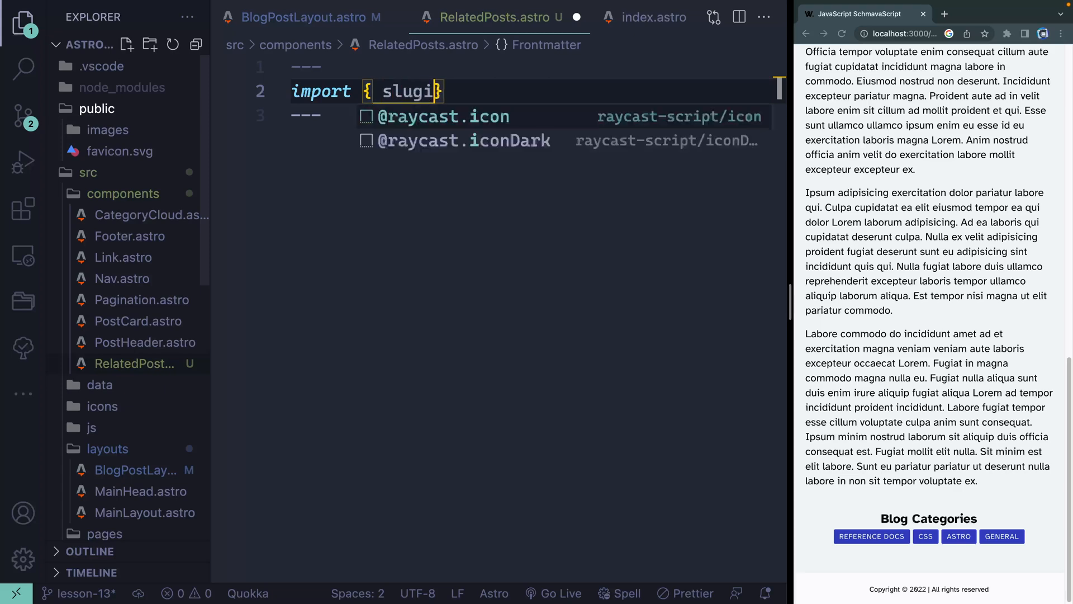
pyautogui.write(', formatDate')
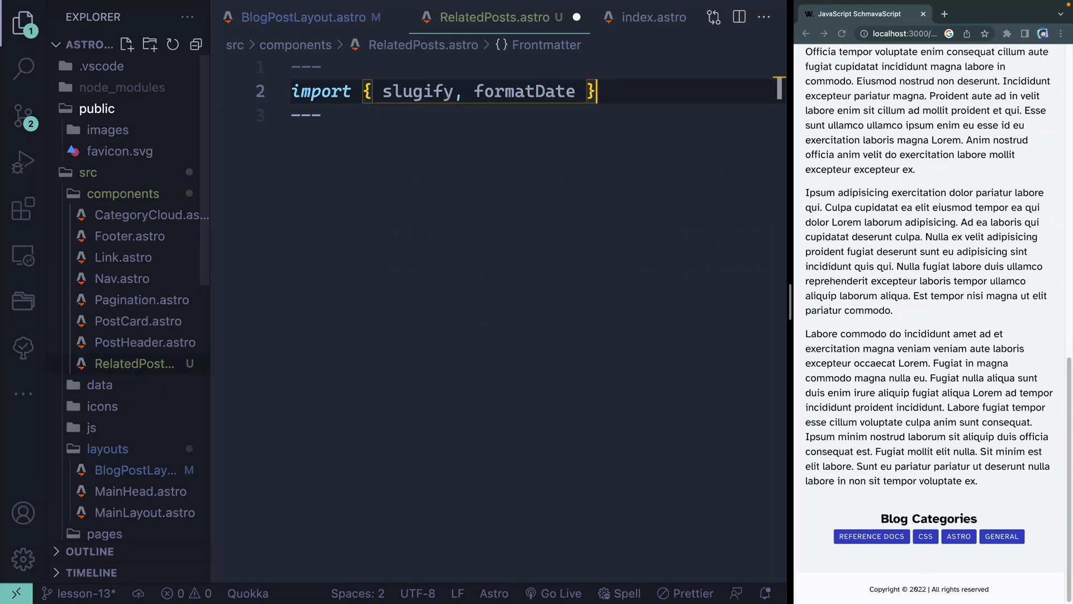
pyautogui.write('from')
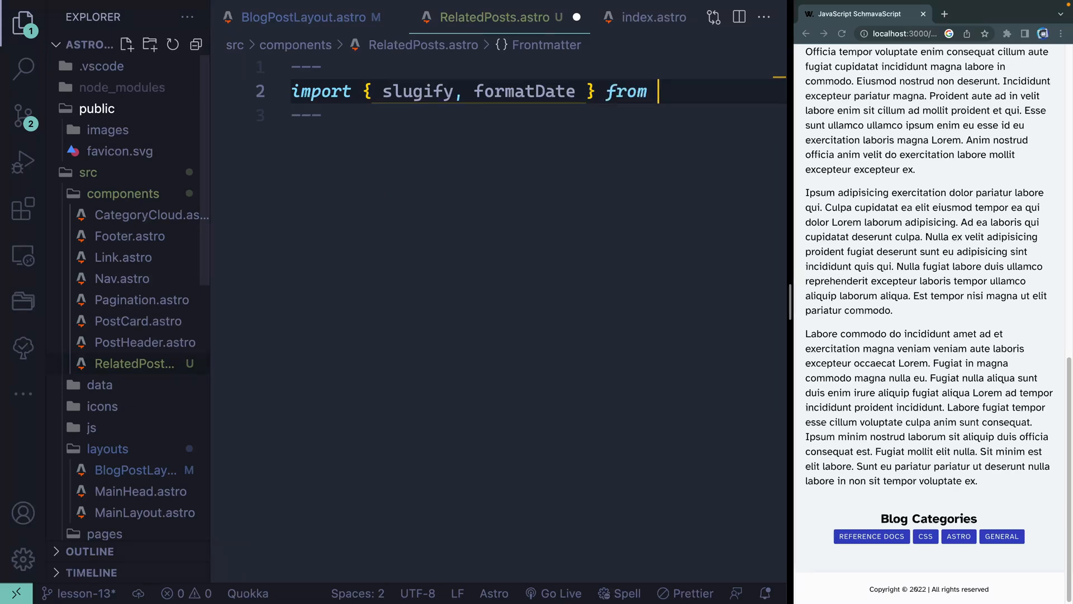
pyautogui.write('"../')
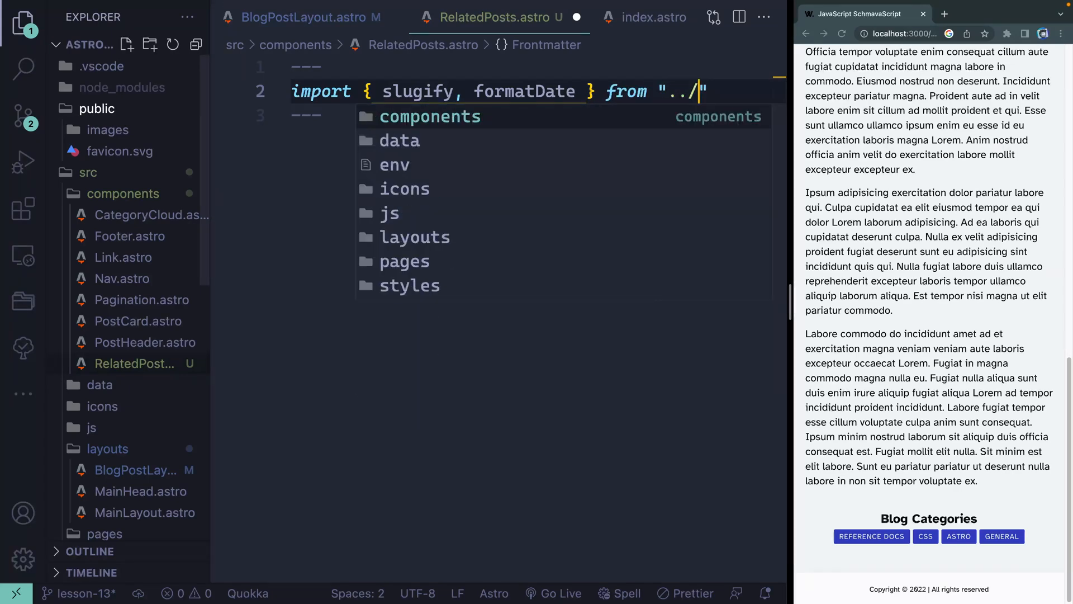
pyautogui.write('js/utils')
pyautogui.write('const {')
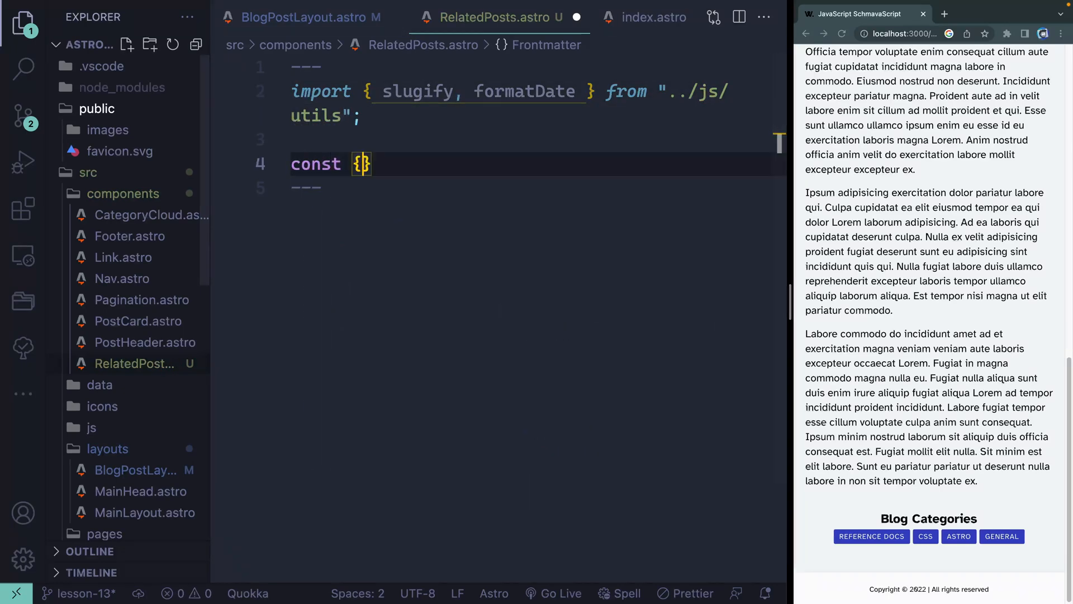
# - Destructure relatedPosts from Astro.props in the new component
pyautogui.write('relatedPosts')
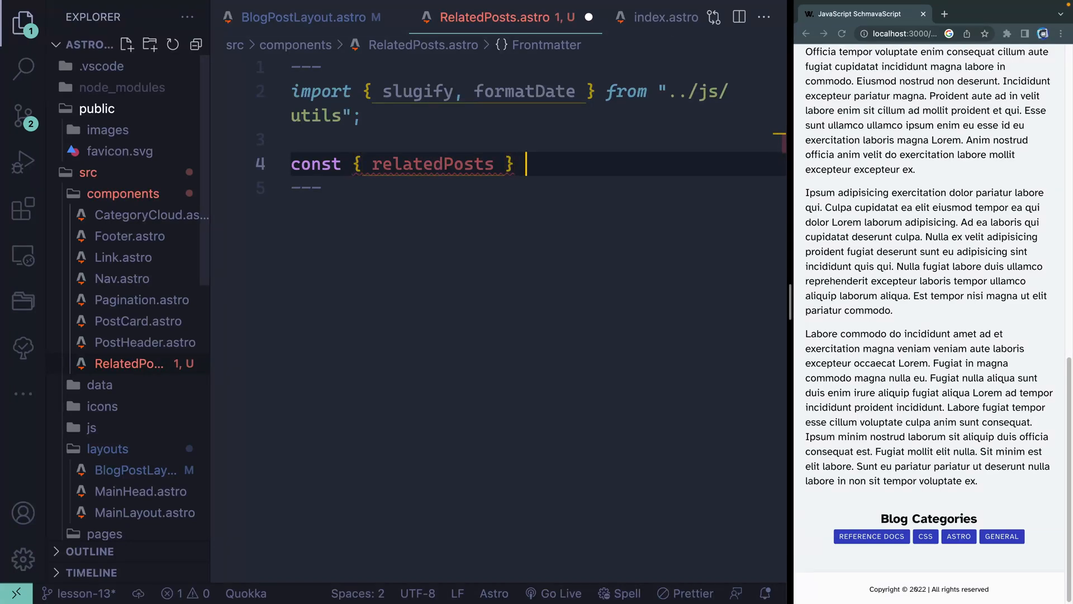
pyautogui.write('=')
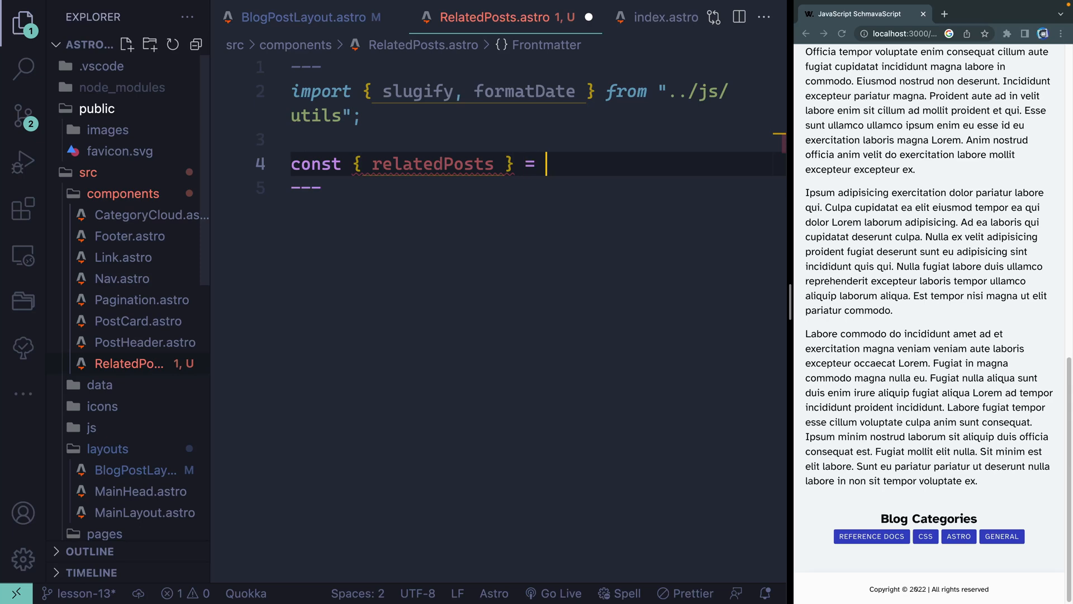
pyautogui.write('Astro.props;')
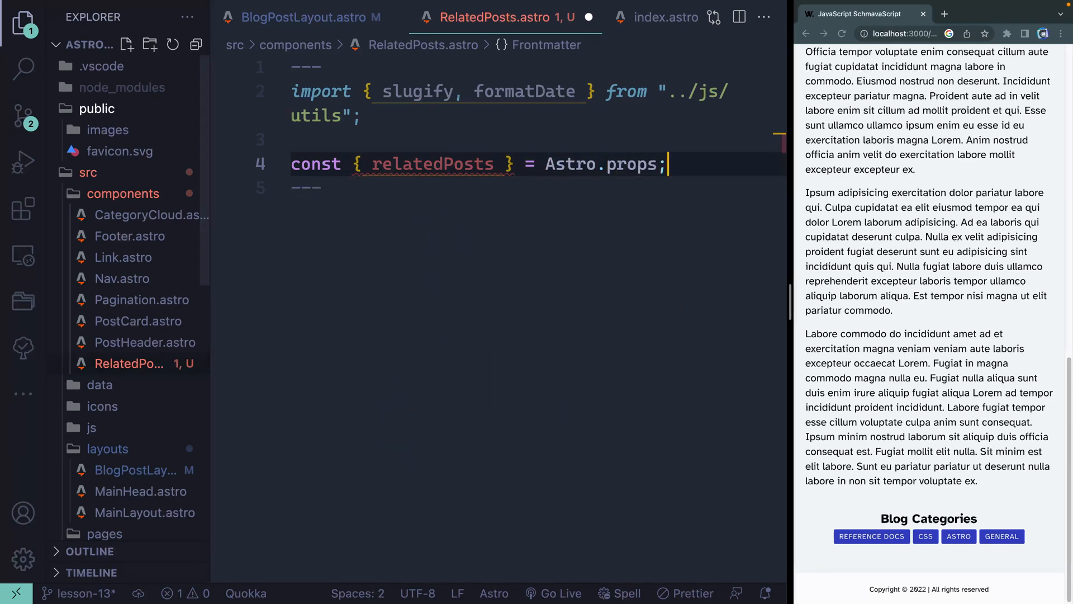
pyautogui.click(140, 18)
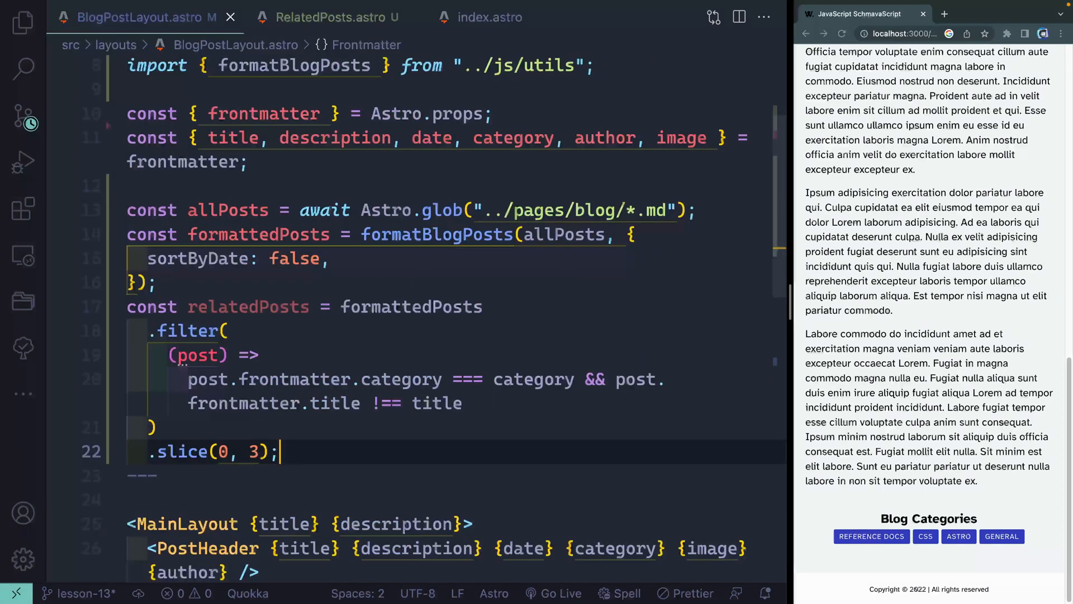
pyautogui.scroll(-3)
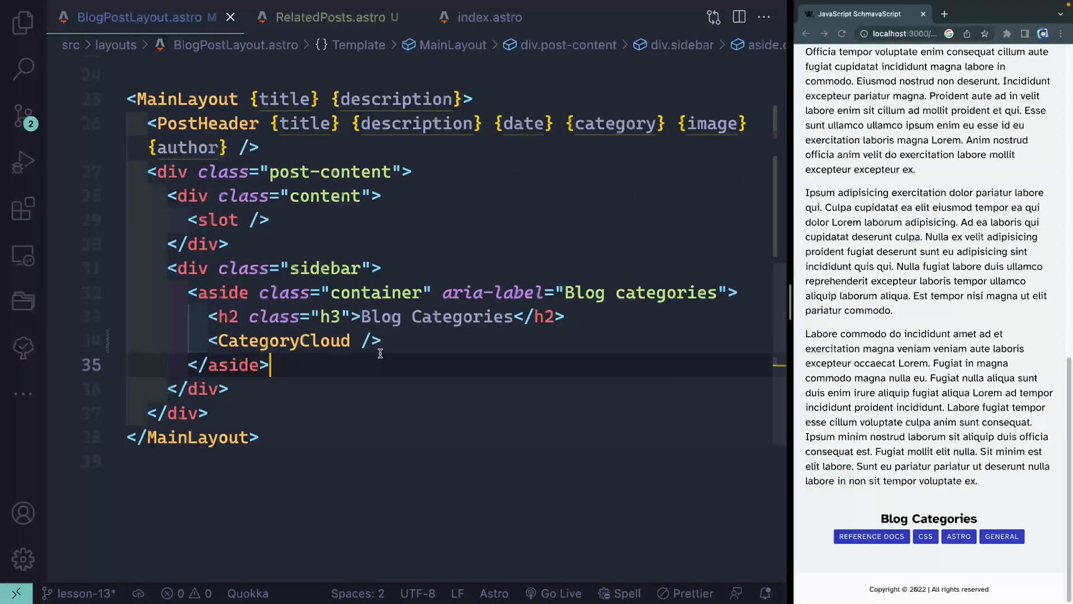
# - Add a Related Posts aside wrapped in {relatedPosts.length > 0 && (...)} and import RelatedPosts
pyautogui.write('{')
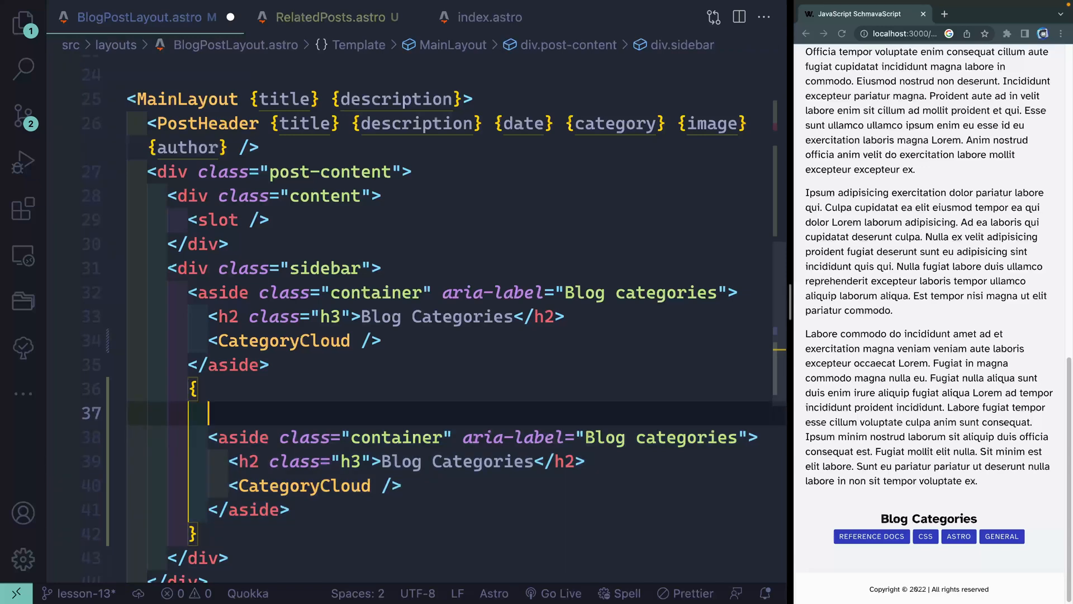
pyautogui.write('relatedPosts.length > 0')
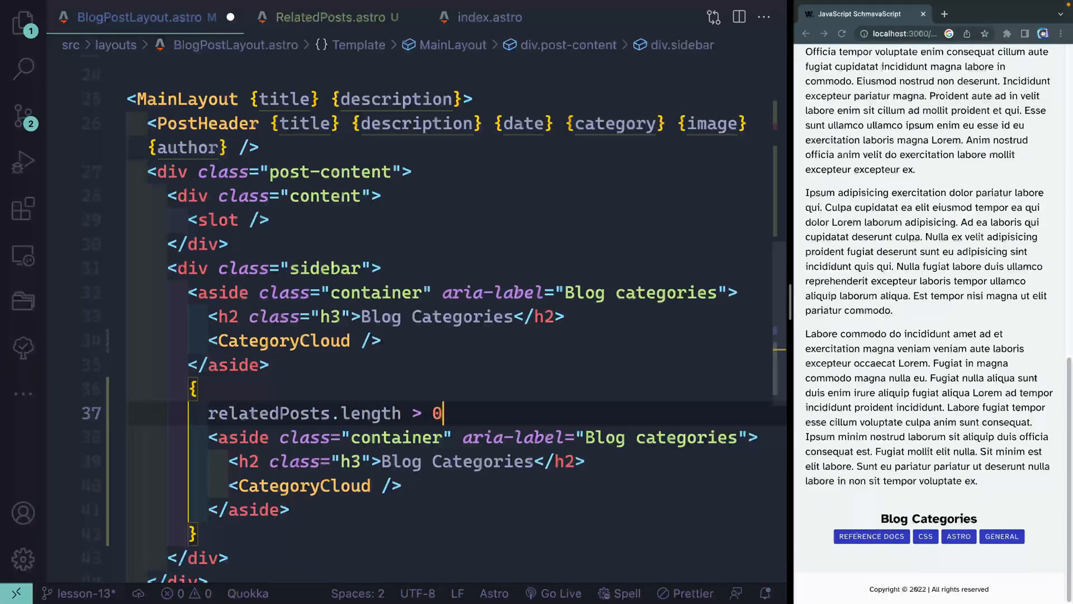
pyautogui.write('&& ()')
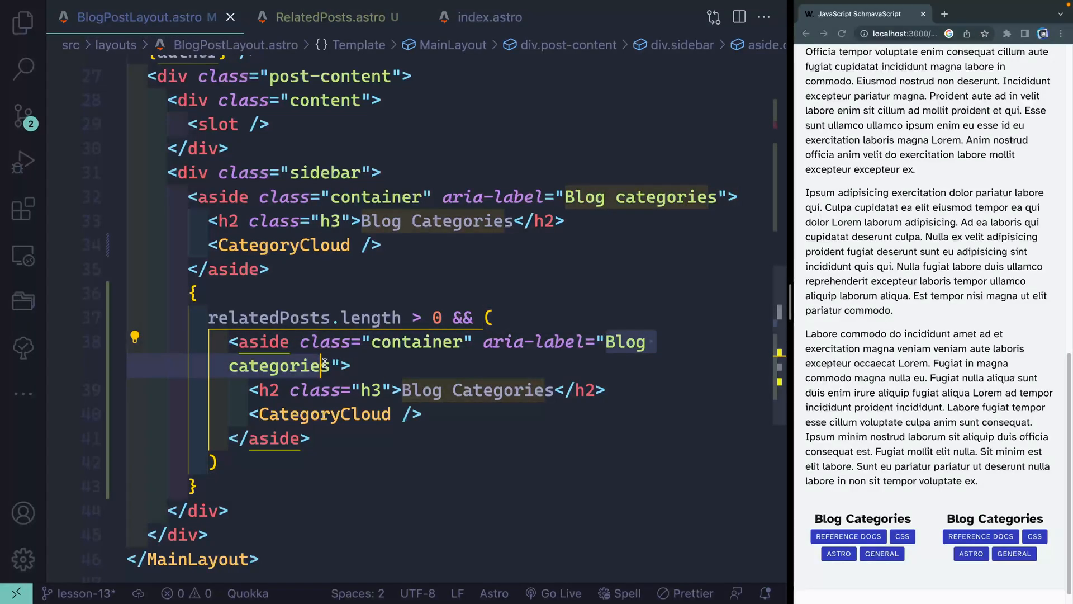
pyautogui.write('RelatedPosts />')
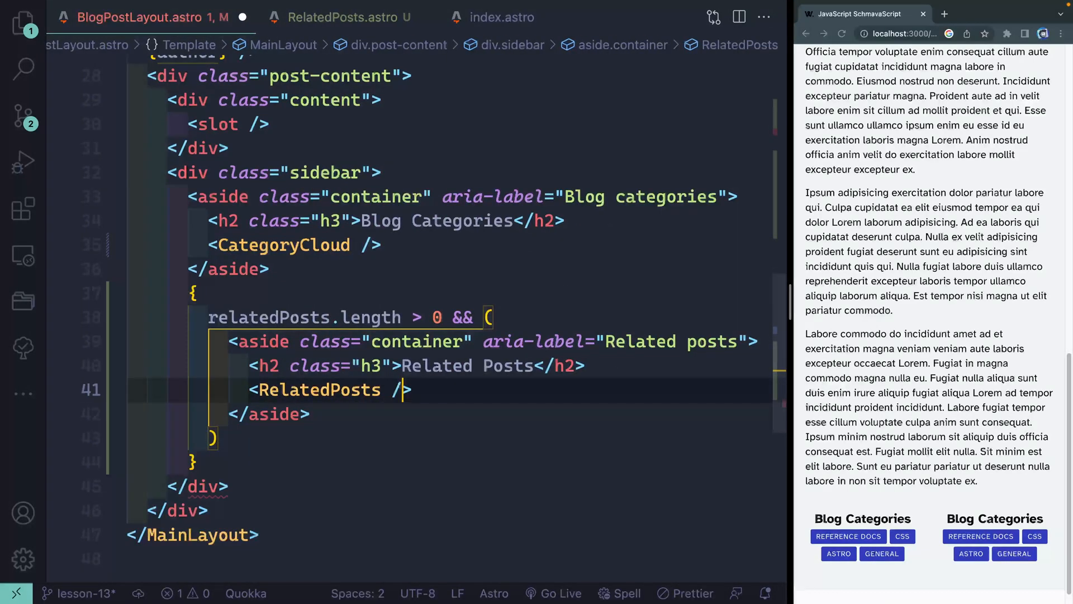
pyautogui.write('relatedPosts from "../components/RelatedPosts.astro";')
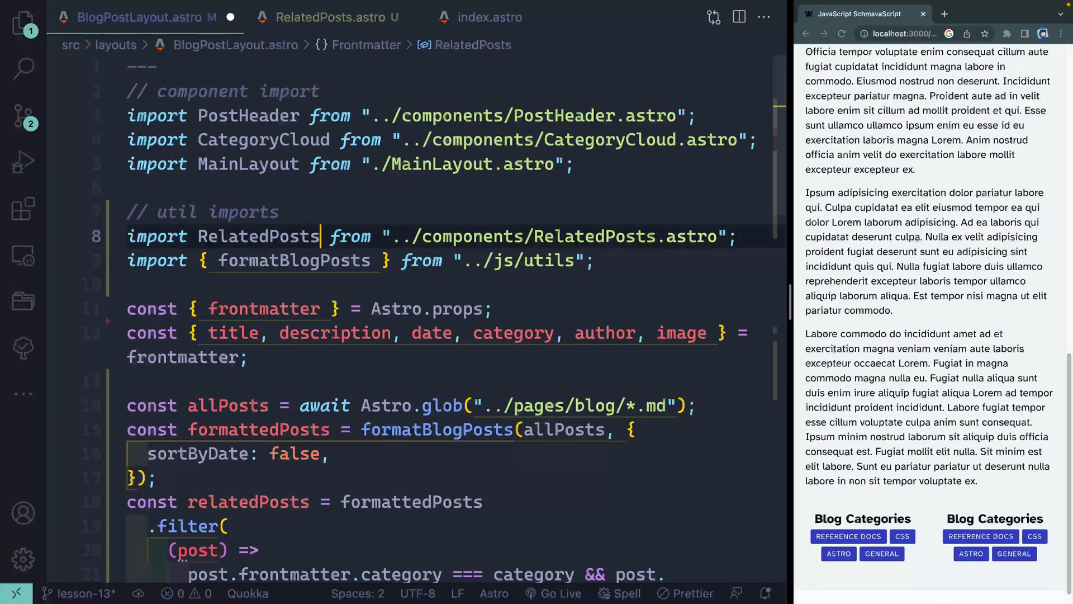
# - Pass {relatedPosts} as a prop to <RelatedPosts /> in the layout
pyautogui.scroll(-3)
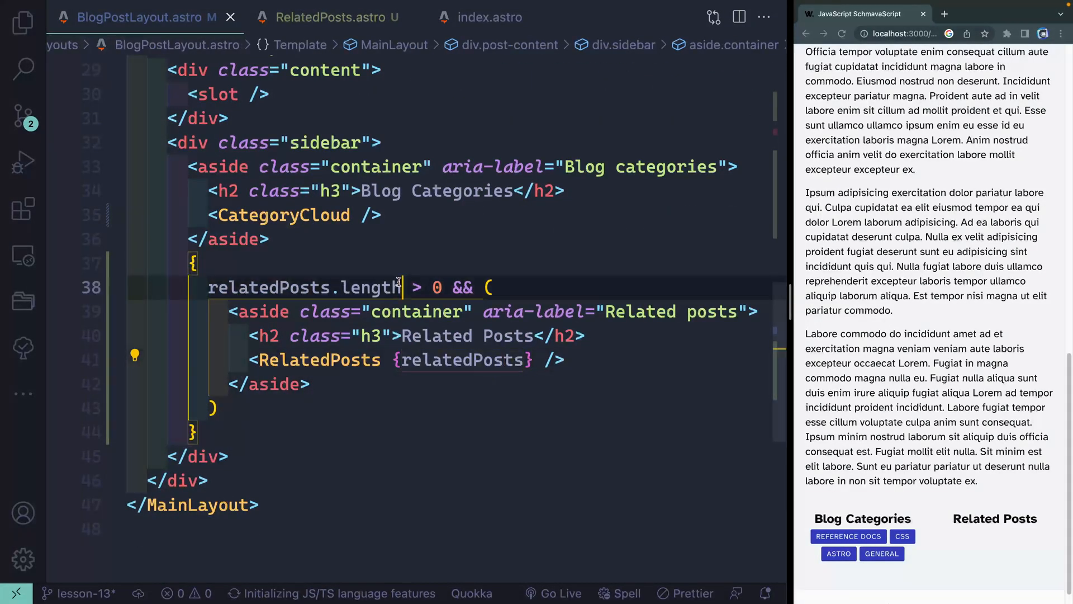
pyautogui.doubleClick(374, 287)
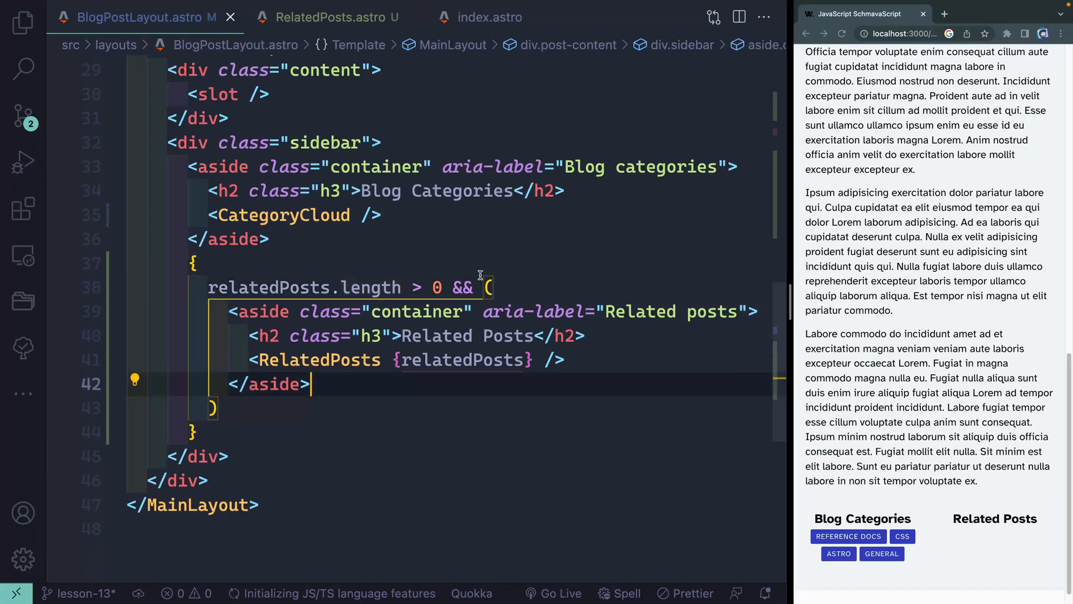
pyautogui.click(318, 17)
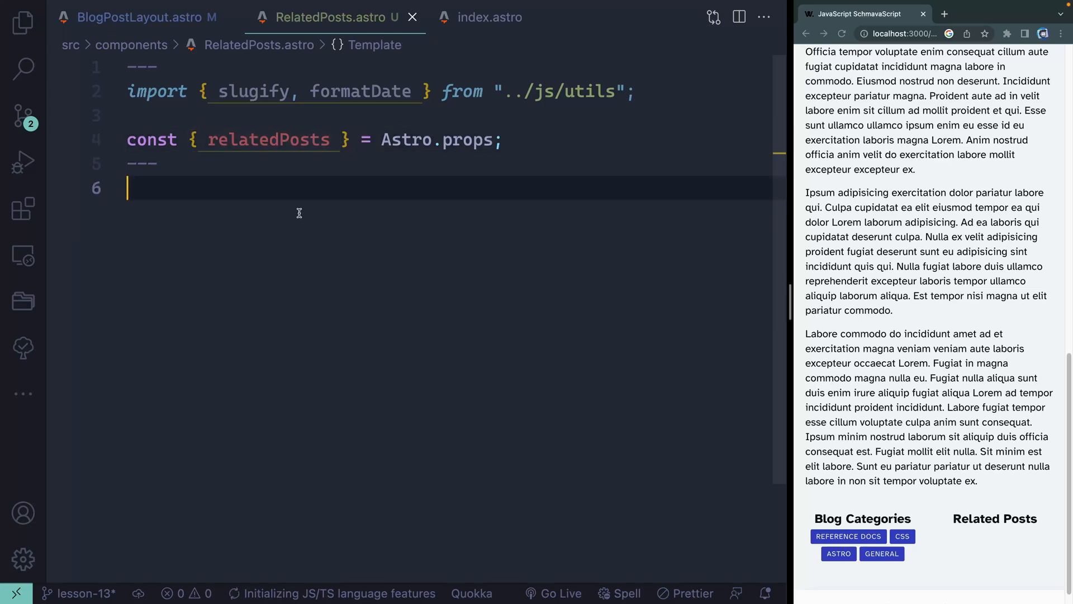
# - Map relatedPosts to a post div for each related post
pyautogui.write('relatedPosts')
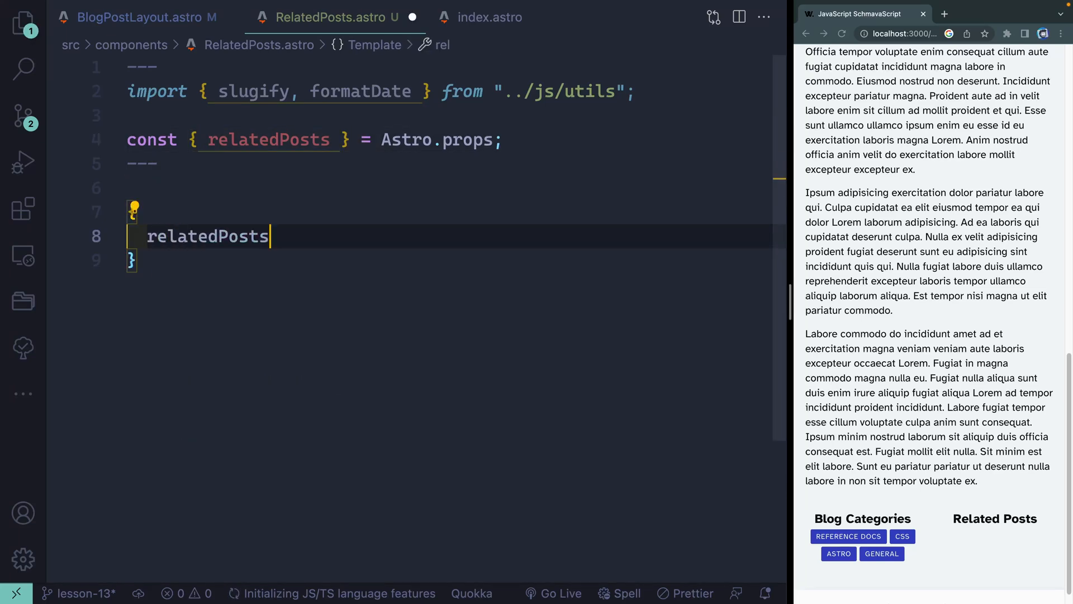
pyautogui.write('.map')
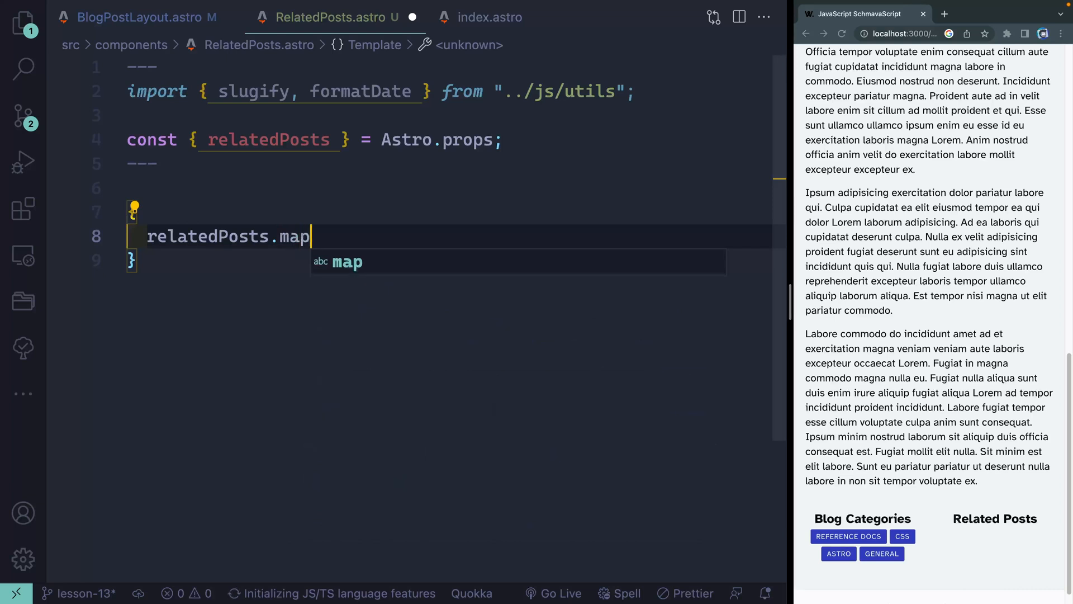
pyautogui.write('((post) => (')
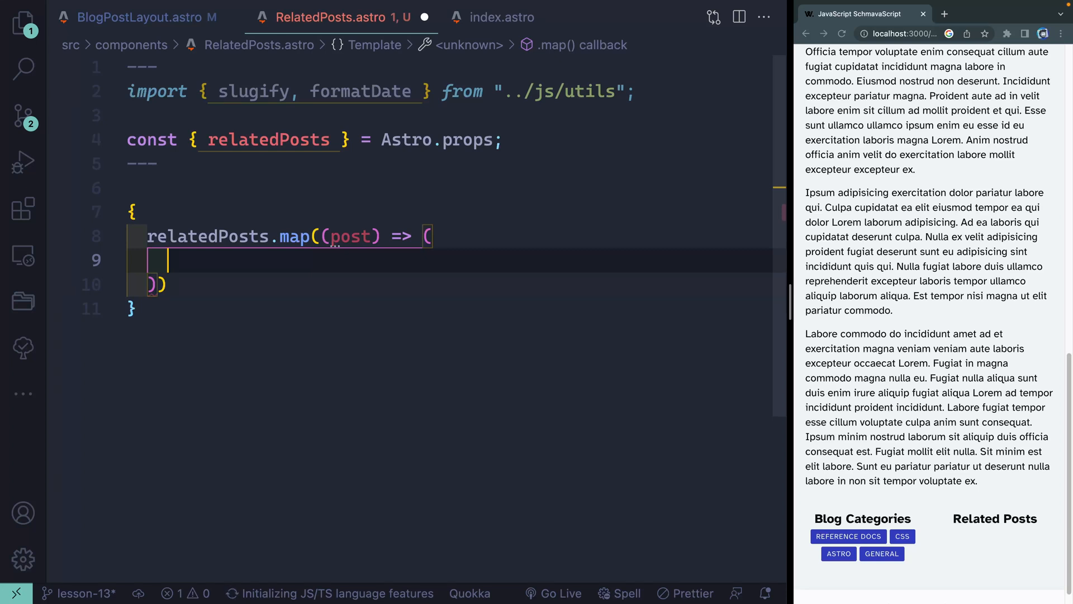
pyautogui.write('<div class="post">')
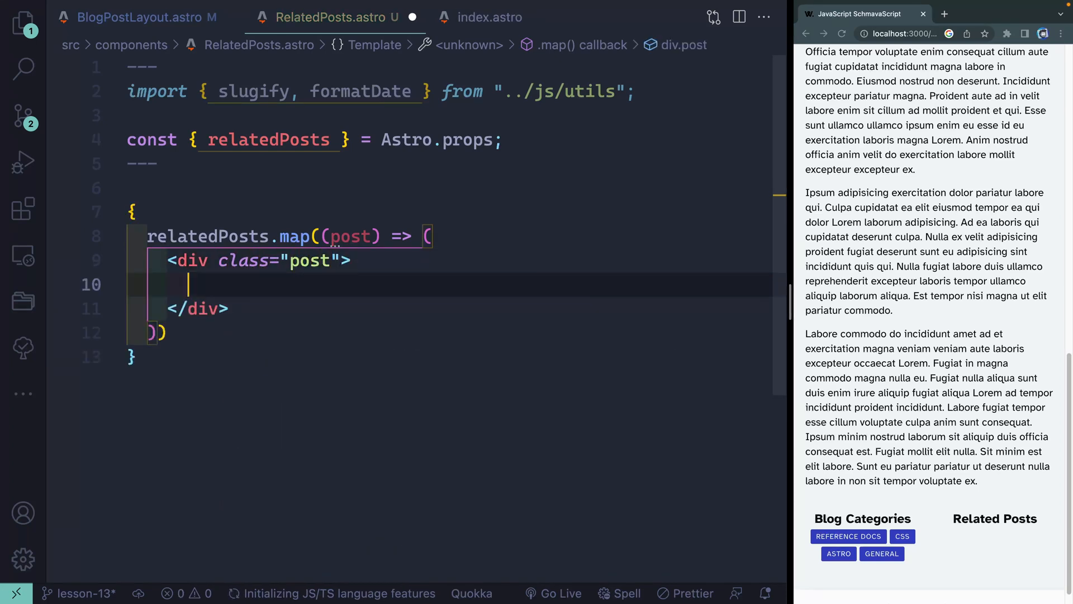
# - Add an h3.h4 linking post.frontmatter.title, followed by an empty <small> block
pyautogui.write('<h3 class=""')
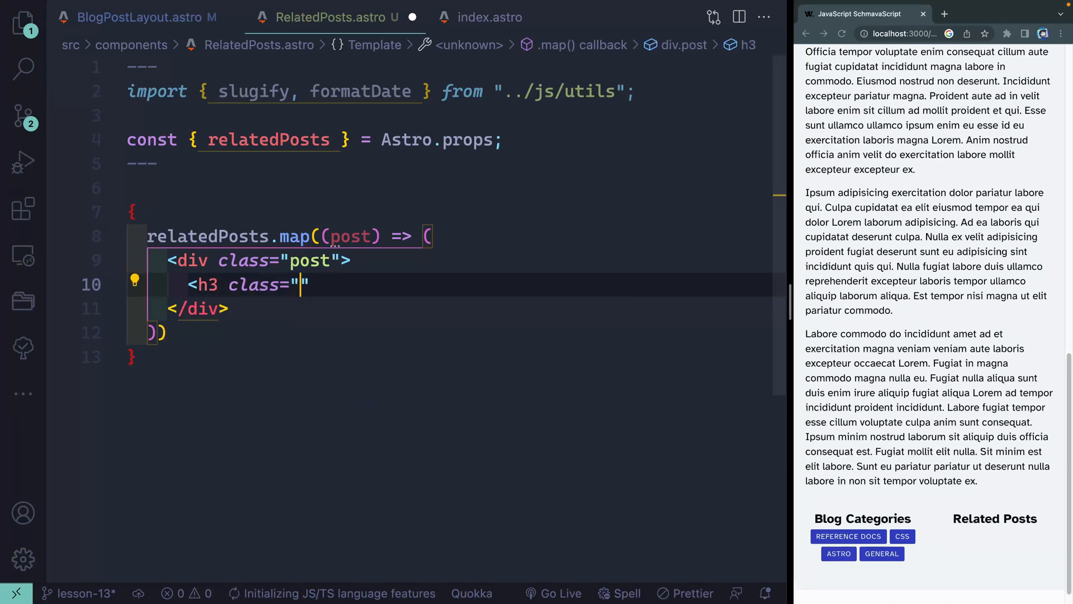
pyautogui.write('h4')
pyautogui.write('<a href=""></a>')
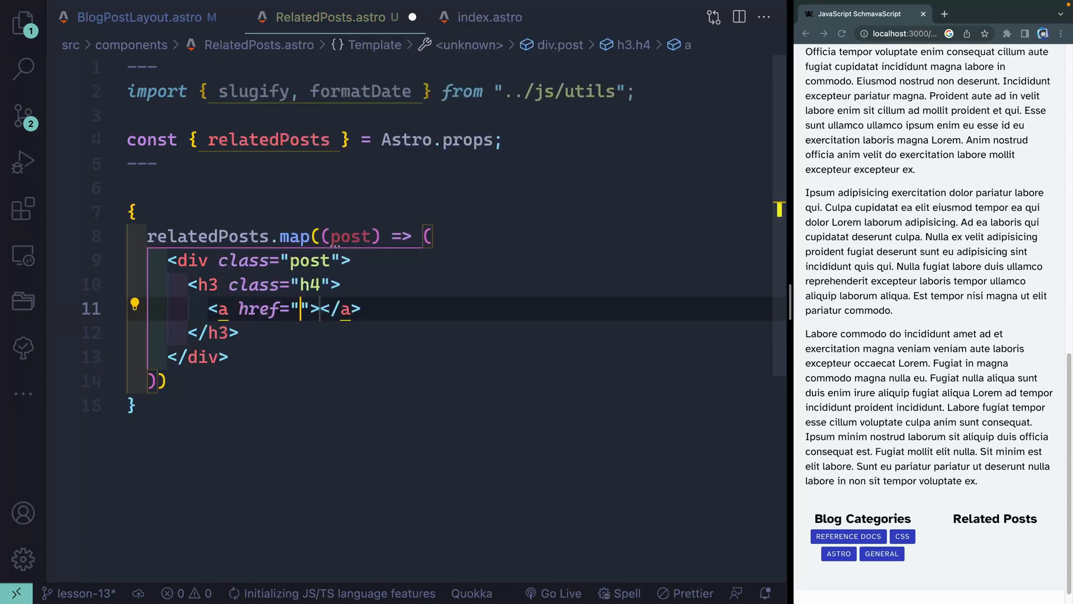
pyautogui.write('{post.url')
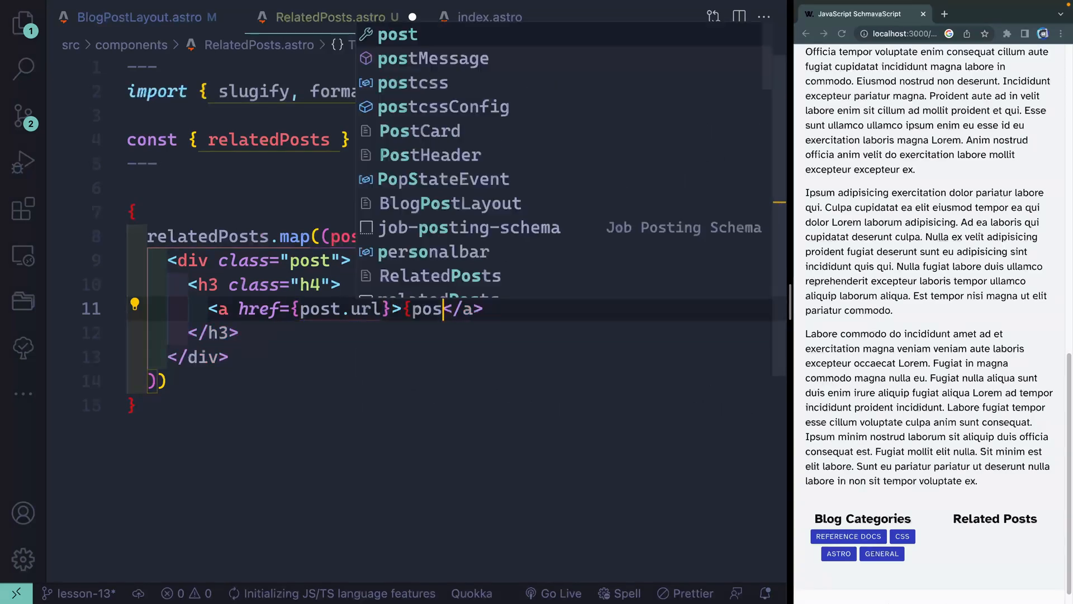
pyautogui.write('.front')
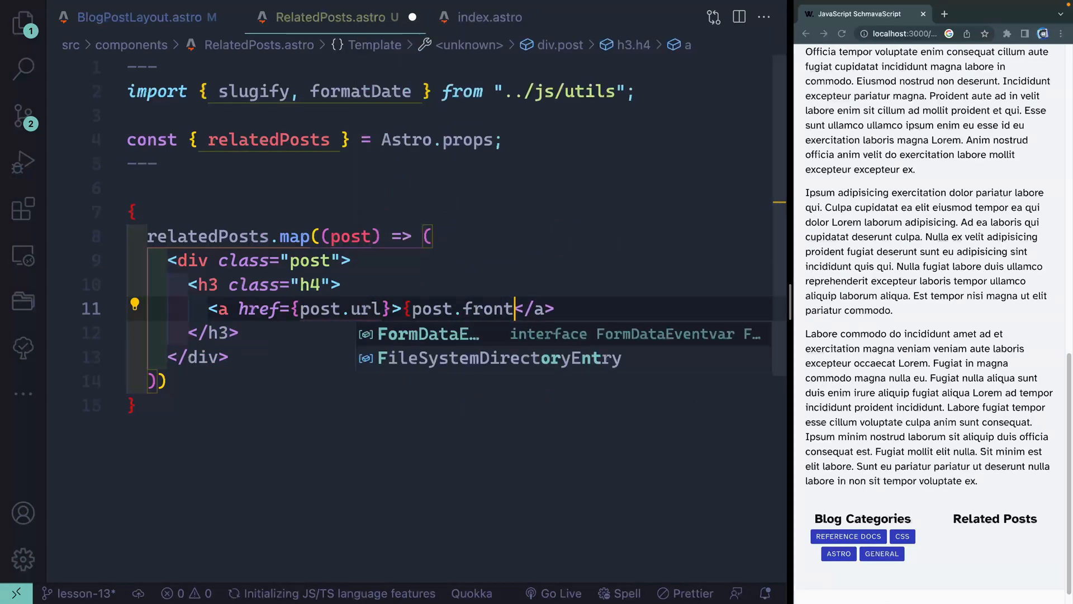
pyautogui.write('matter.title')
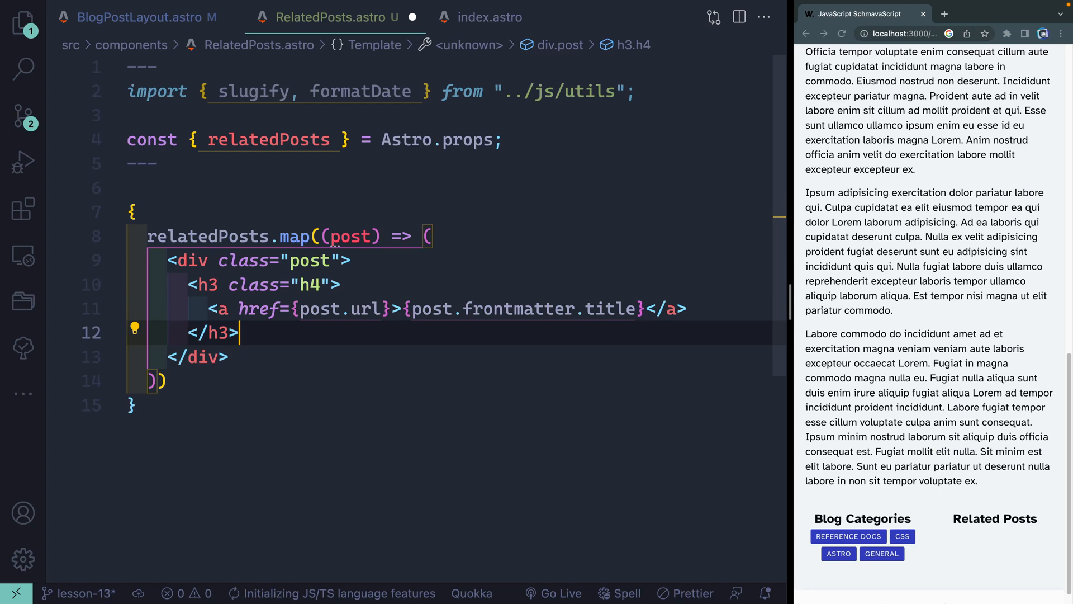
pyautogui.write('<small></small>')
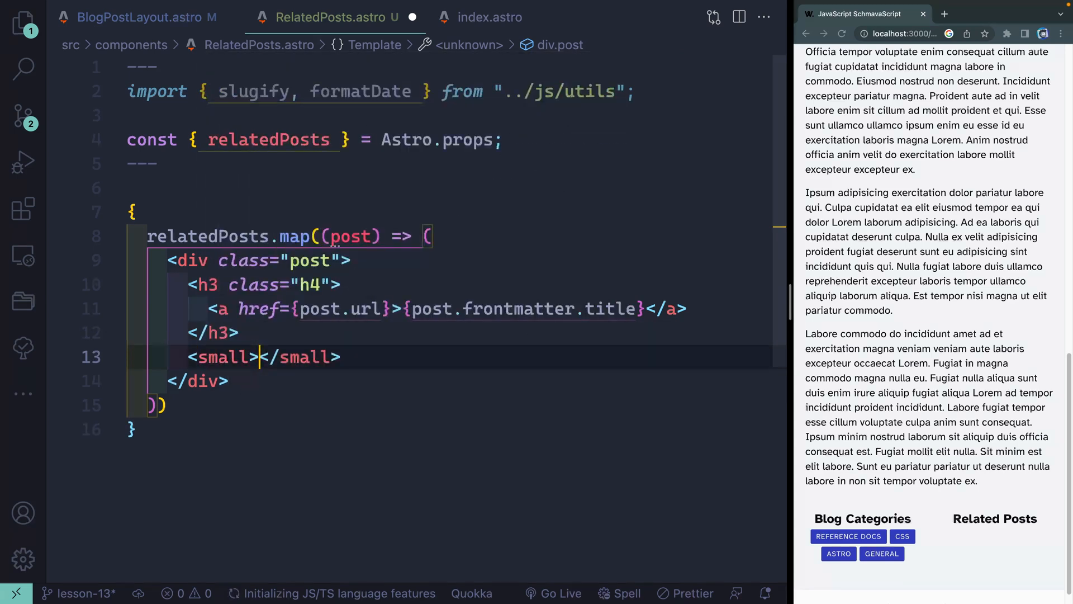
pyautogui.press('enter')
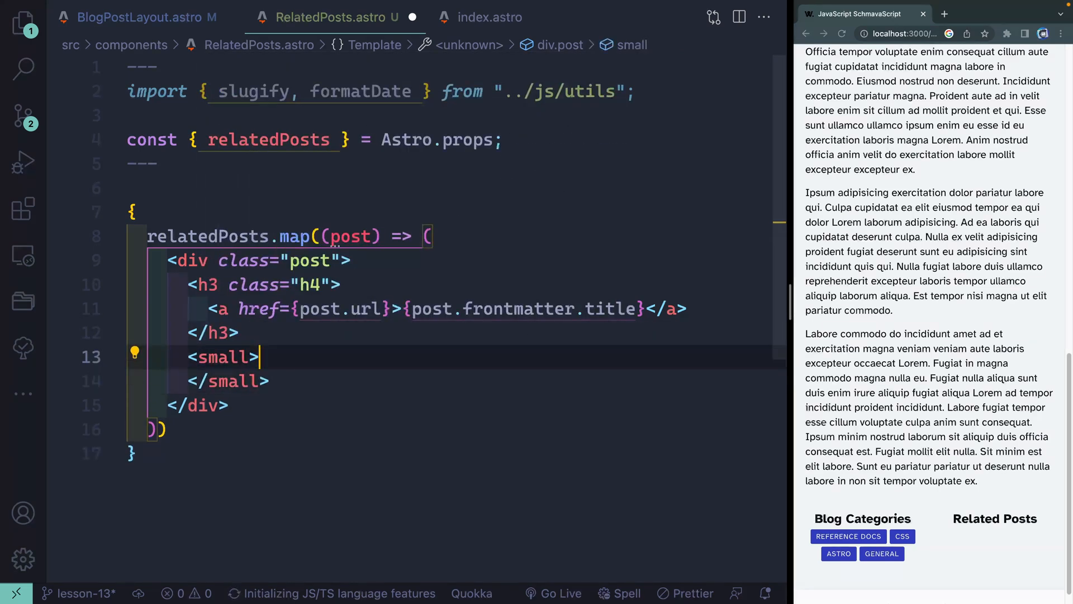
pyautogui.press('Enter')
pyautogui.write('ca')
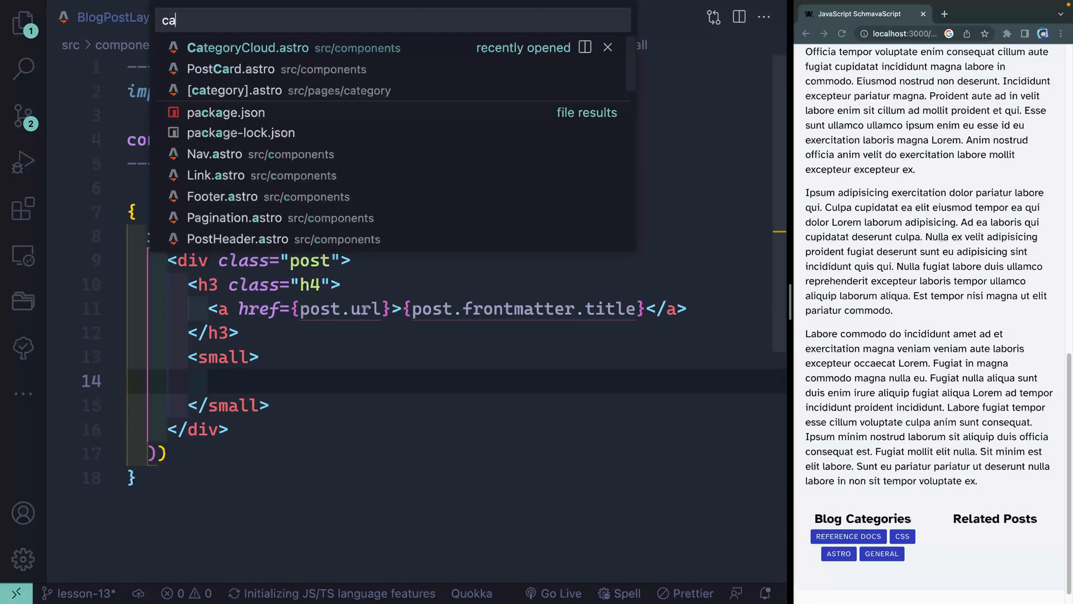
# - Paste PostCard.astro's author and date byline into <small>, using post.frontmatter author and date
pyautogui.click(231, 69)
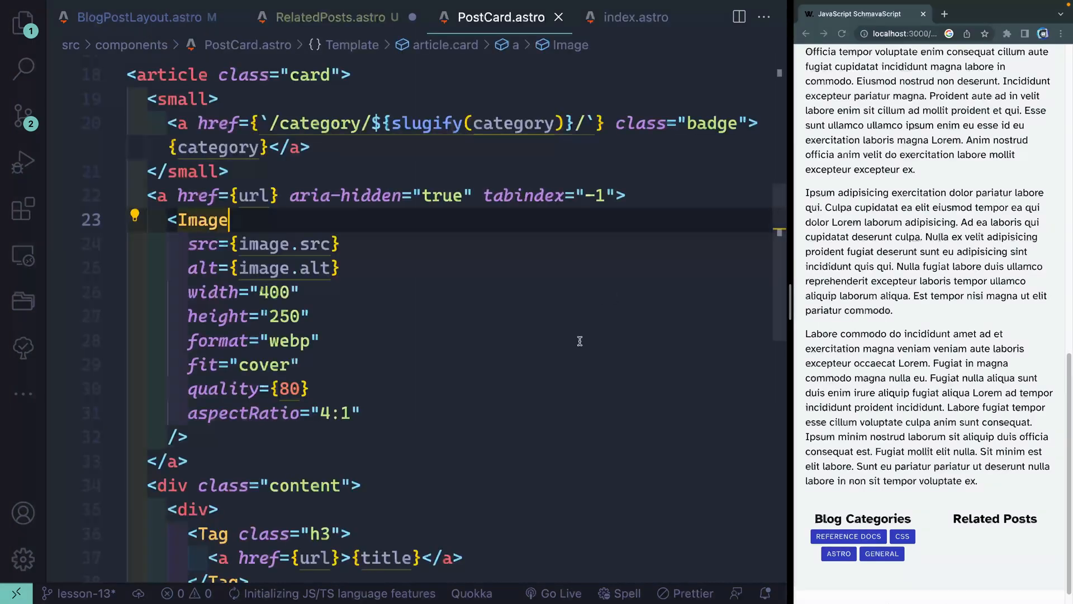
pyautogui.scroll(-3)
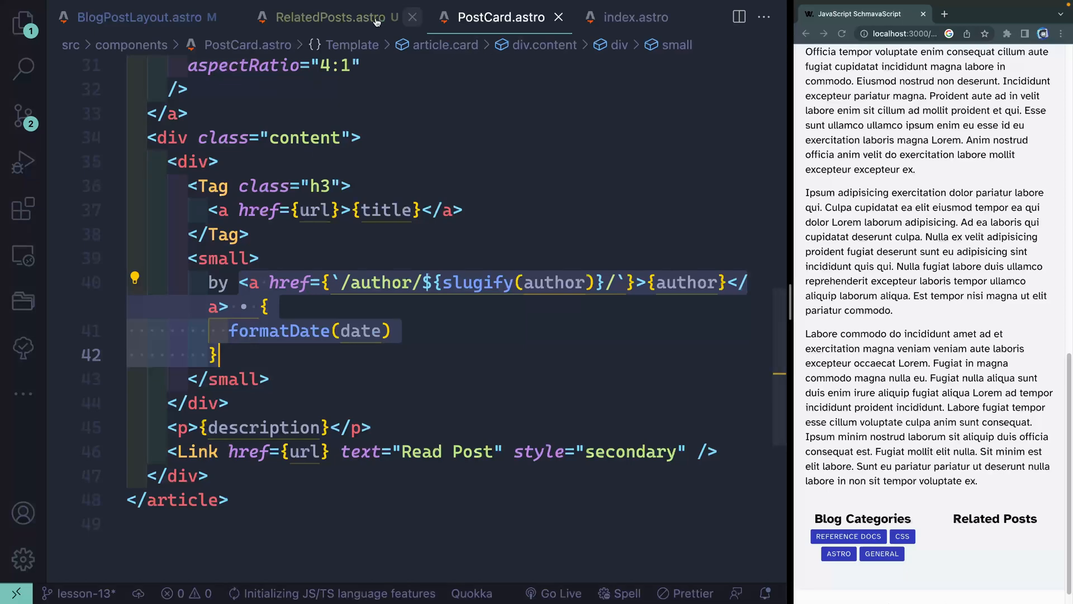
pyautogui.click(331, 17)
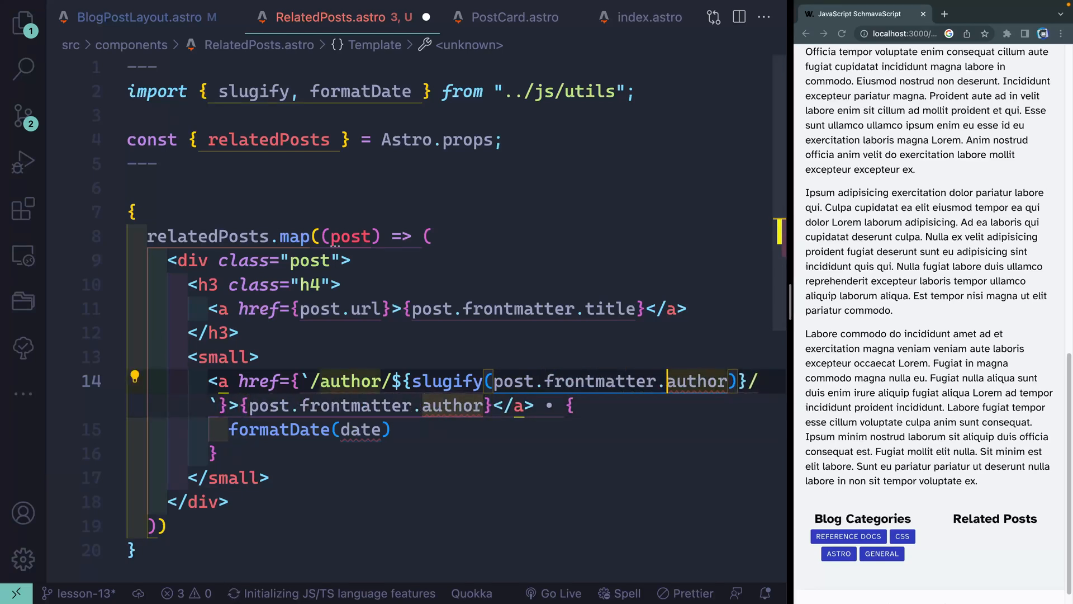
pyautogui.click(353, 429)
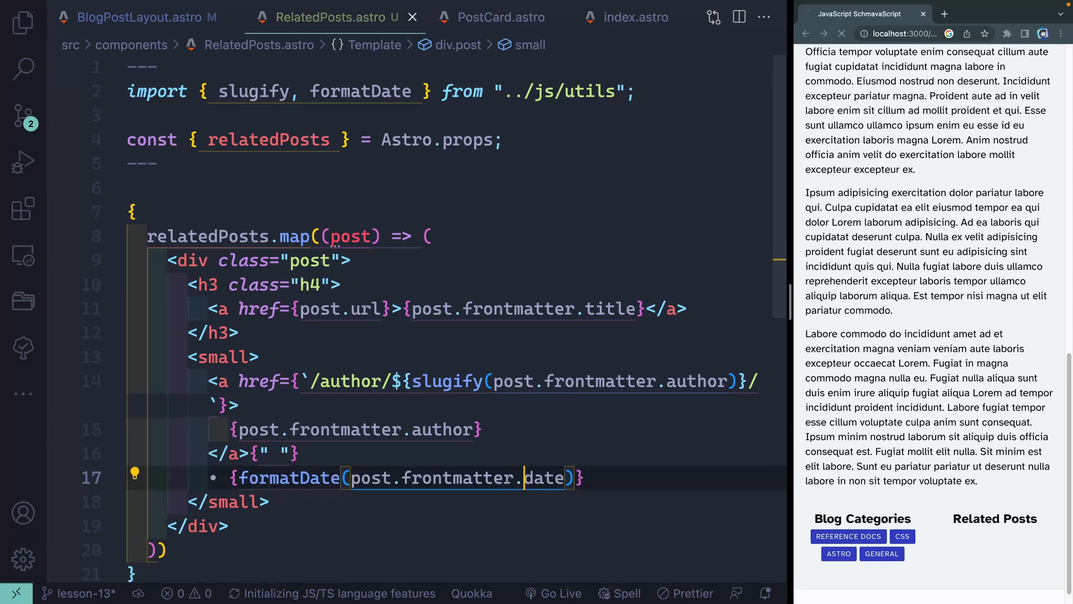
# - Open the Beginning with CSS post in the preview to check its sidebar
pyautogui.scroll(-3)
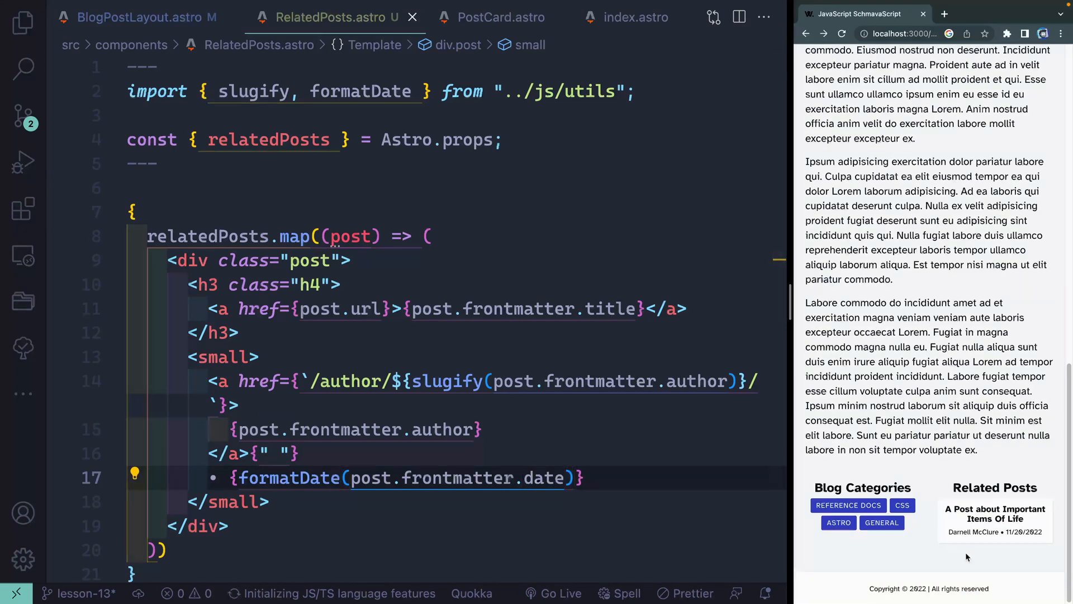
pyautogui.moveTo(971, 532)
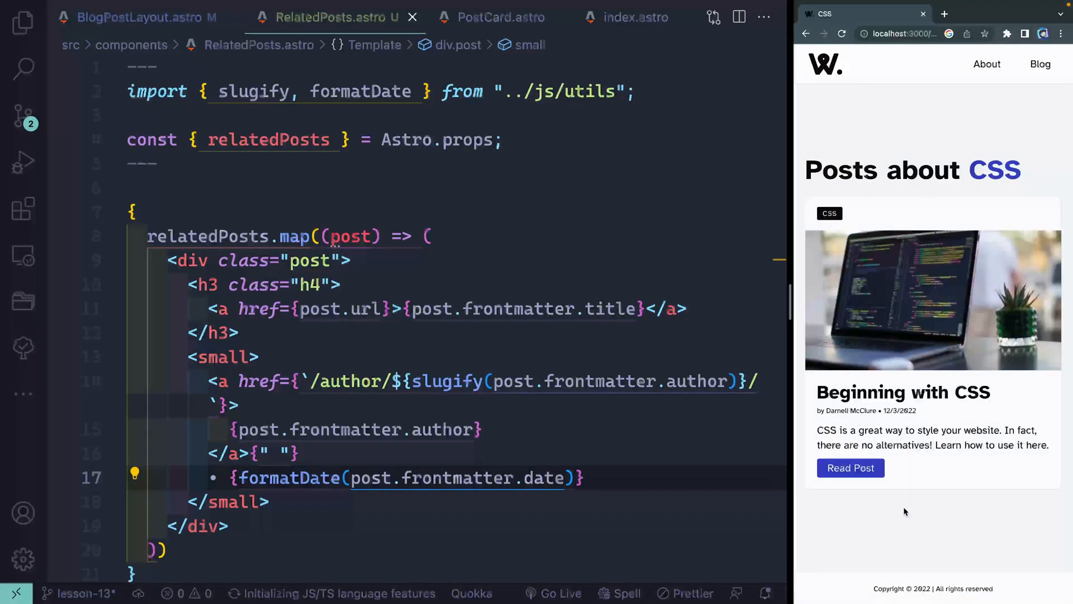
pyautogui.click(850, 467)
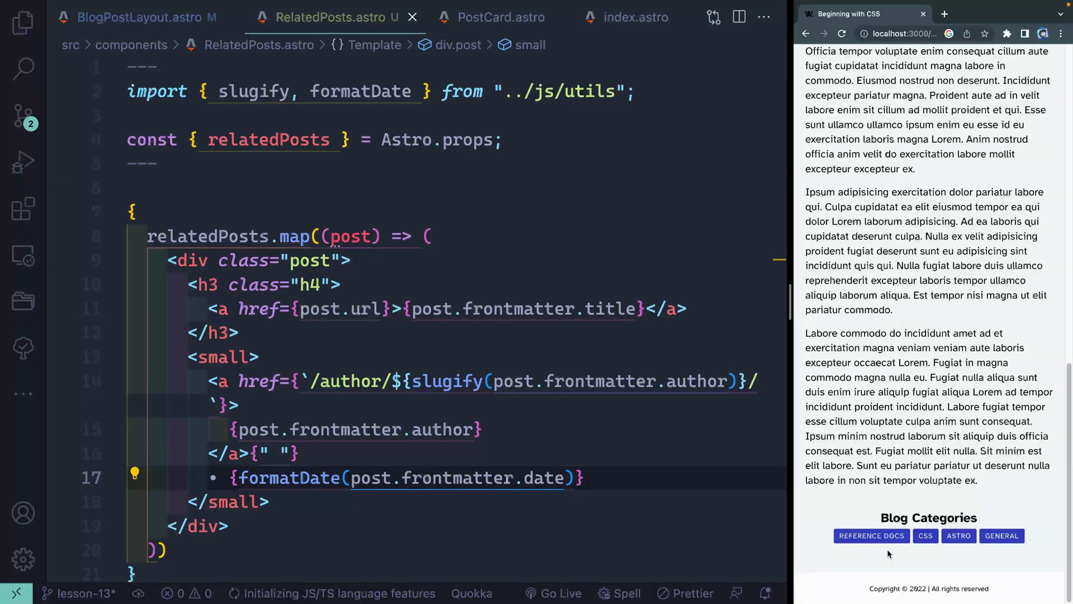
pyautogui.click(642, 381)
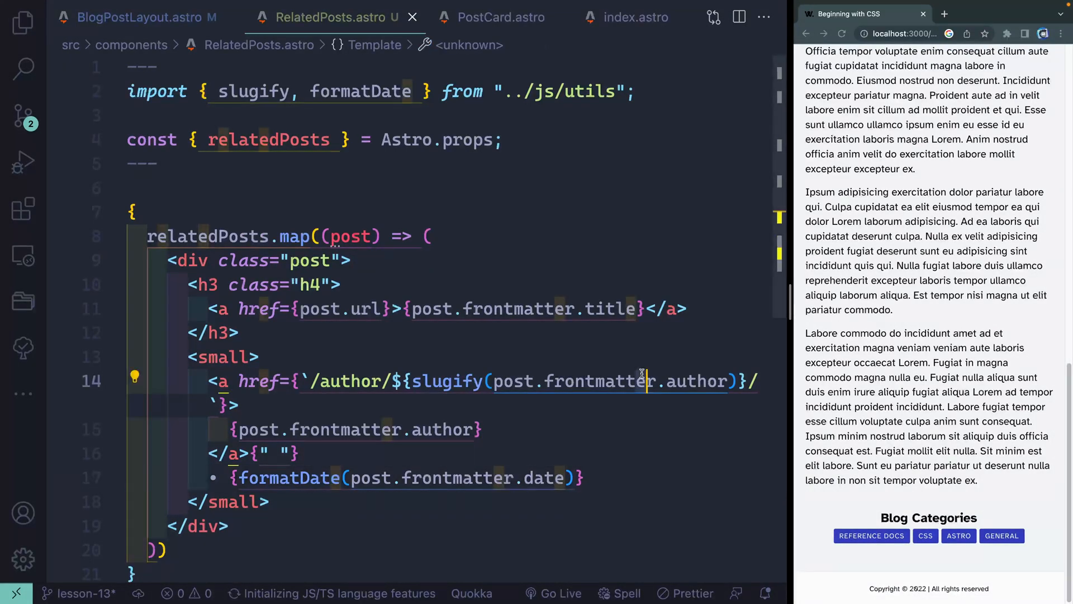
pyautogui.click(487, 18)
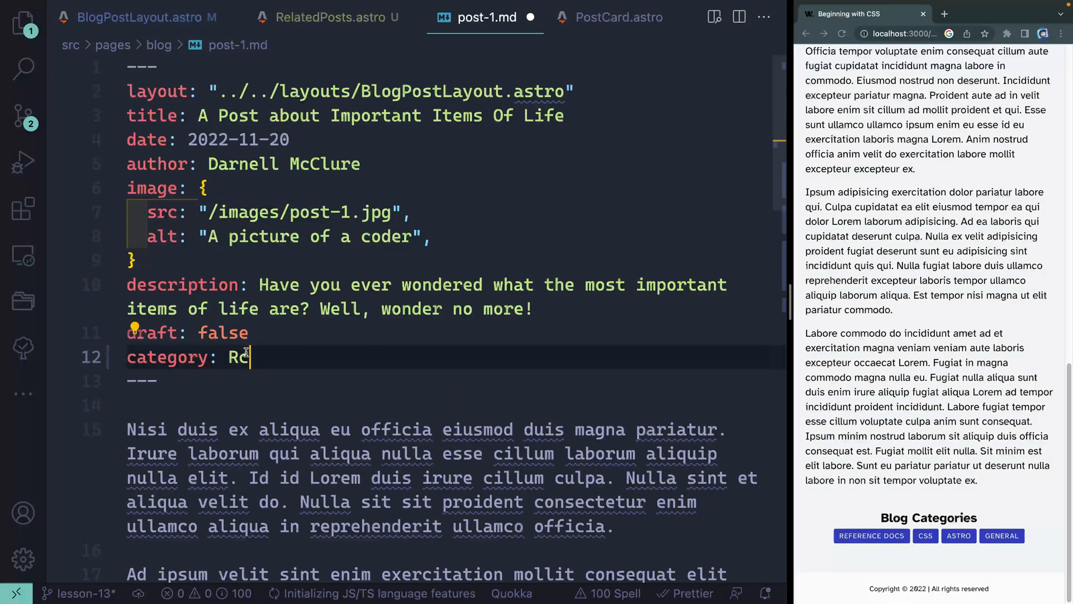
# - Change post-1.md's category to CSS so Beginning with CSS lists it under Related Posts
pyautogui.write('ss')
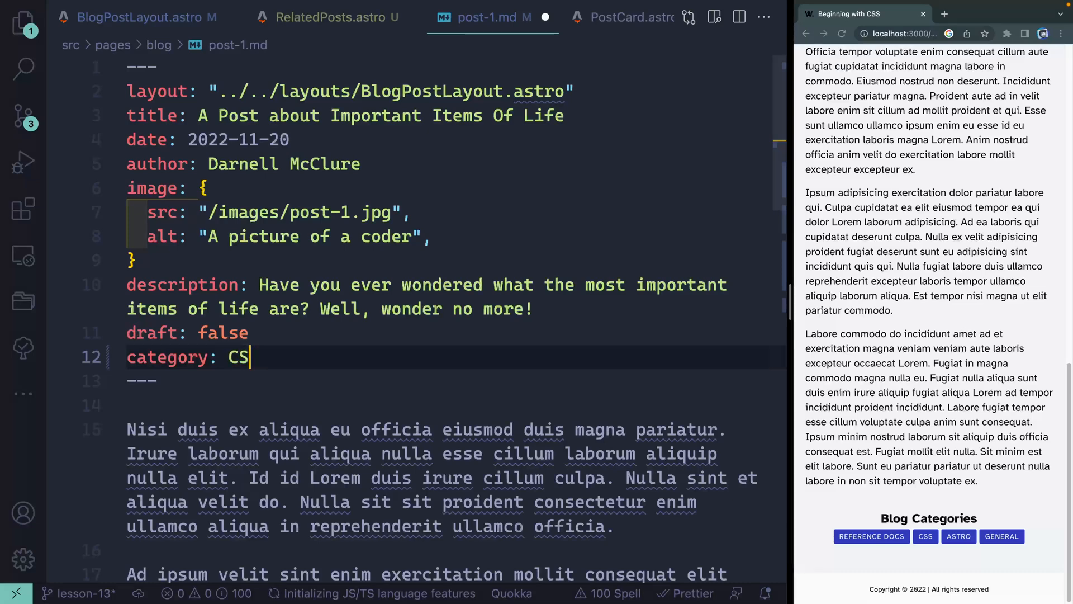
pyautogui.write('S')
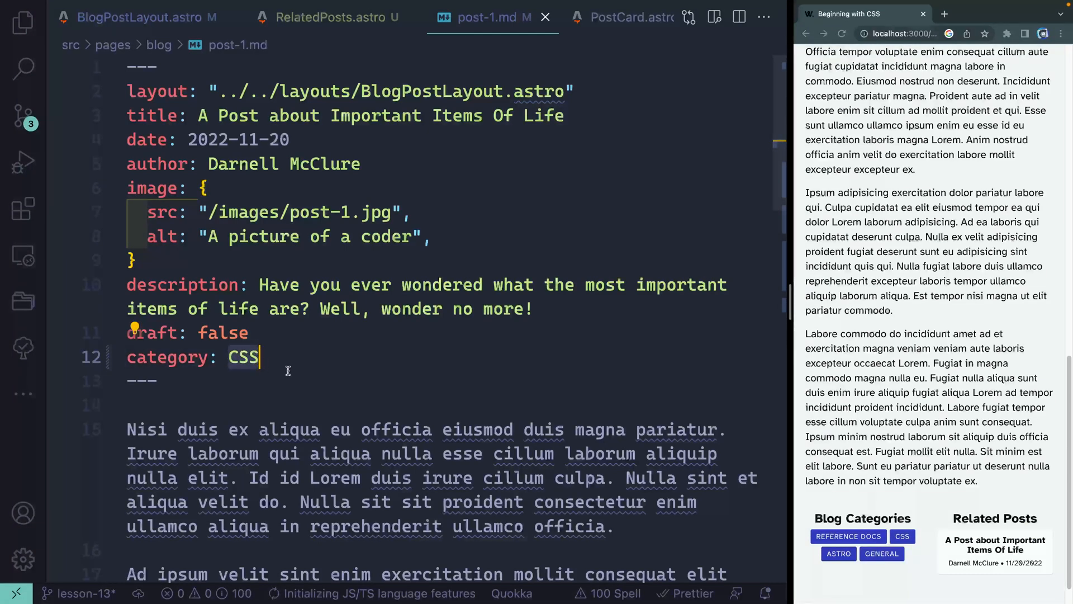
pyautogui.click(142, 17)
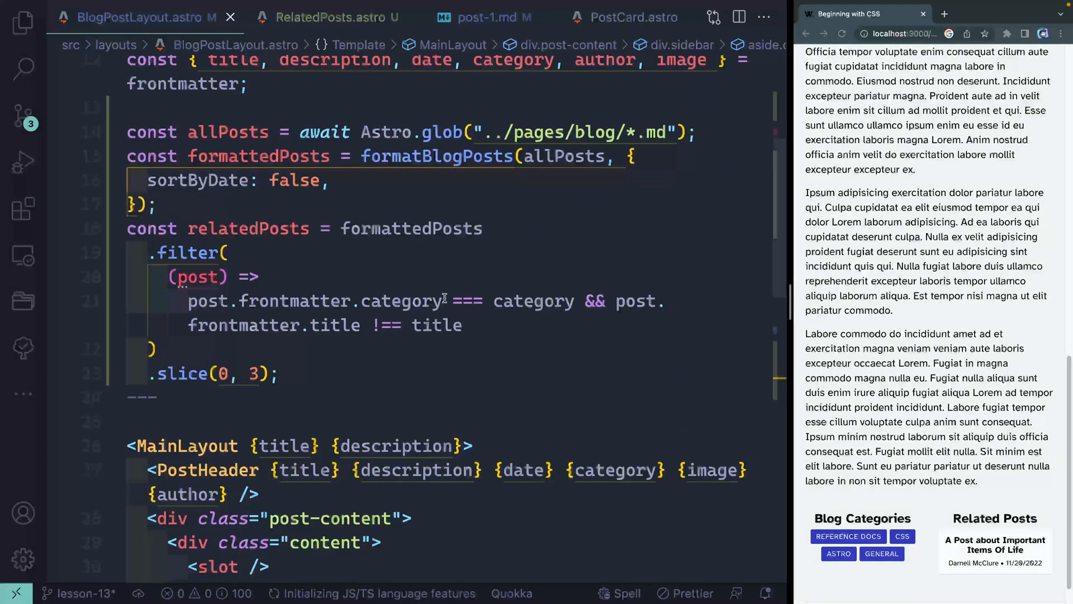
# - Lowercase both sides of the relatedPosts category comparison, then set post-1.md's category to Reference Docs
pyautogui.click(577, 301)
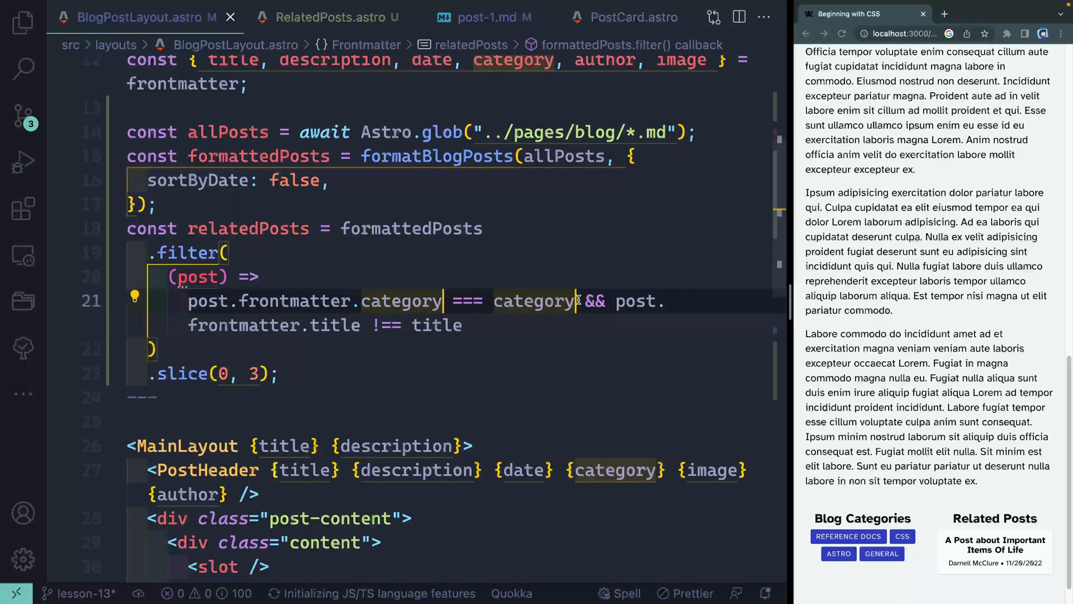
pyautogui.write('.toLowerCase(')
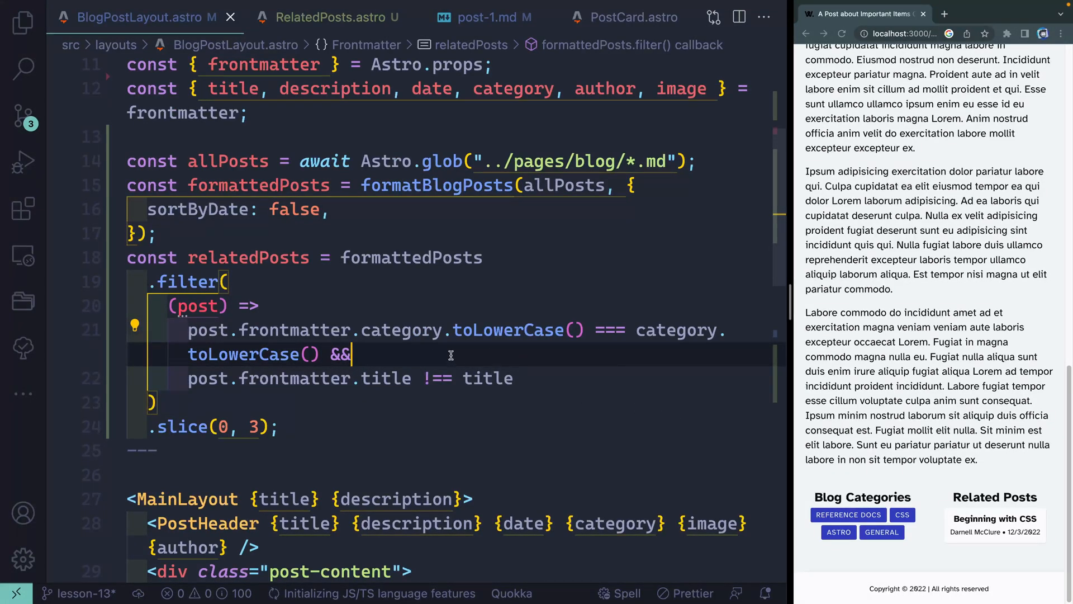
pyautogui.click(488, 17)
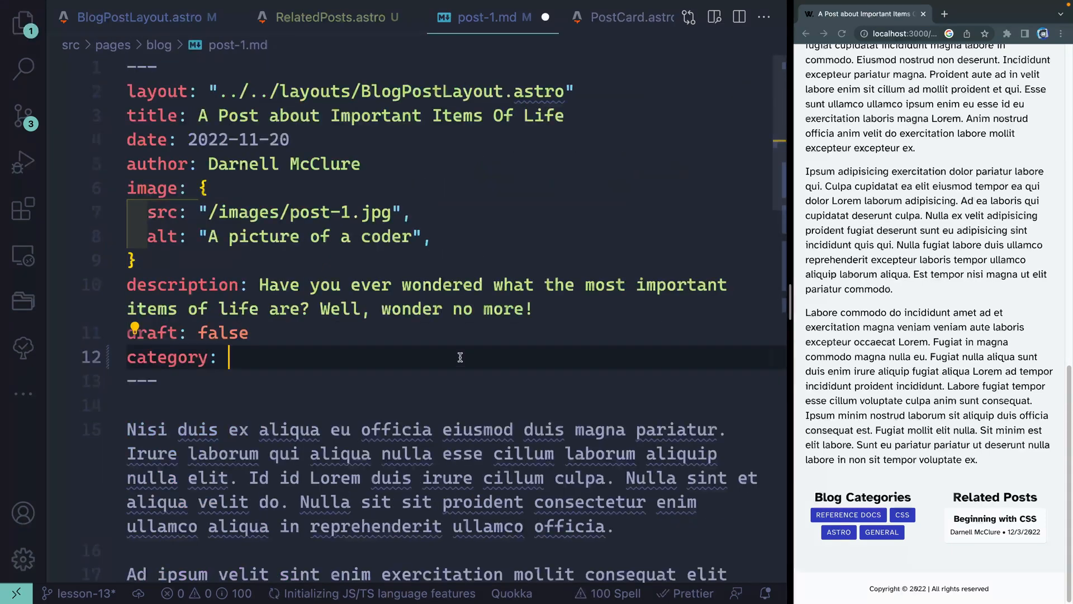
pyautogui.write('Reference Docs')
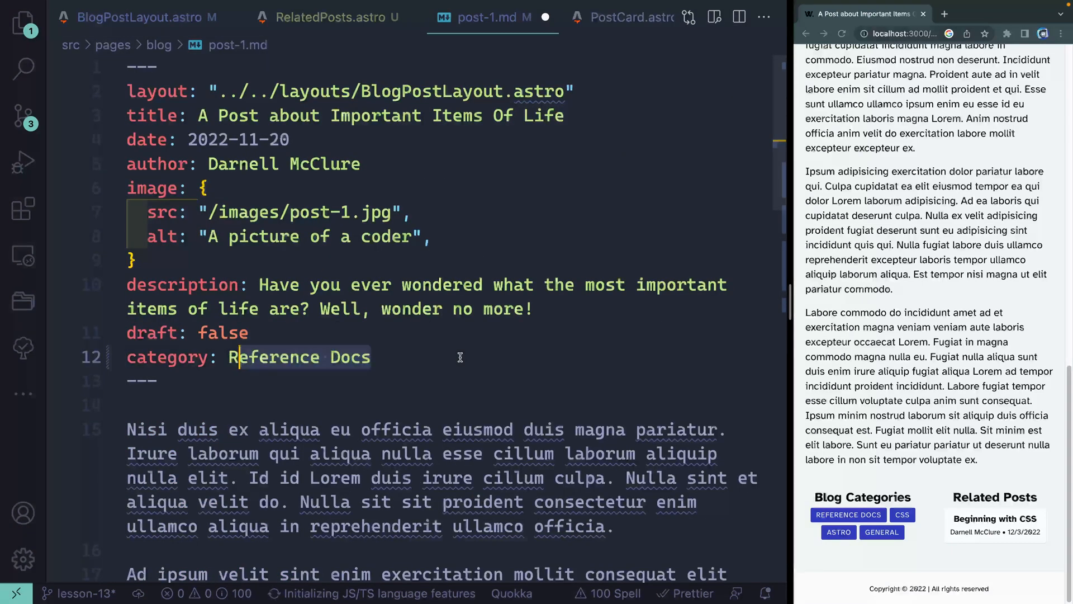